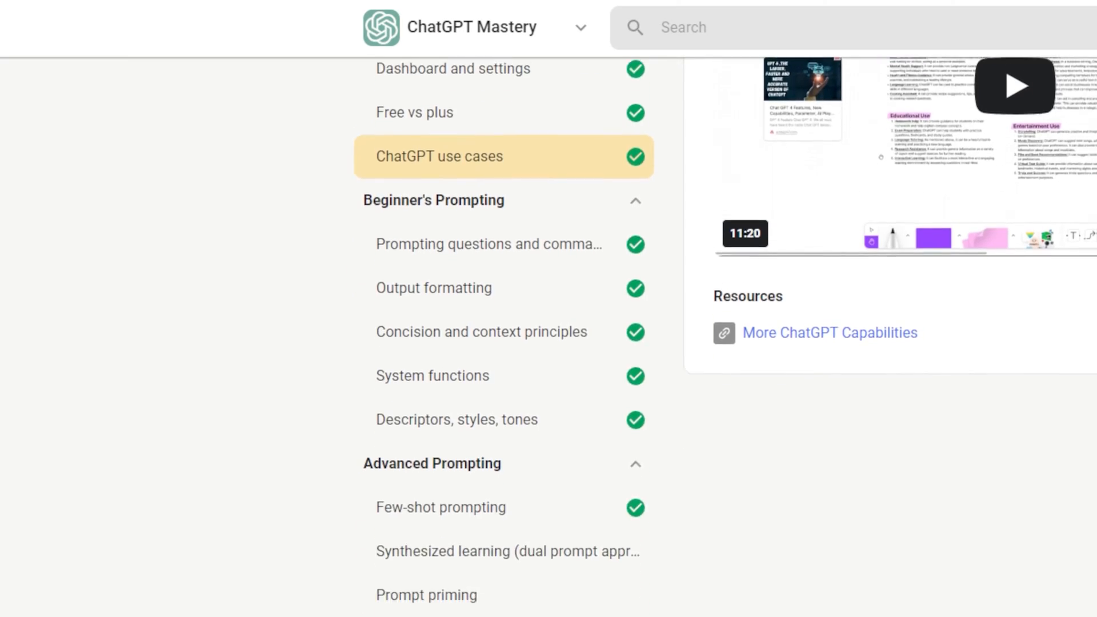
- Scroll through the comment thread of the ChatGPT Mastery welcome post
scroll(down, 3)
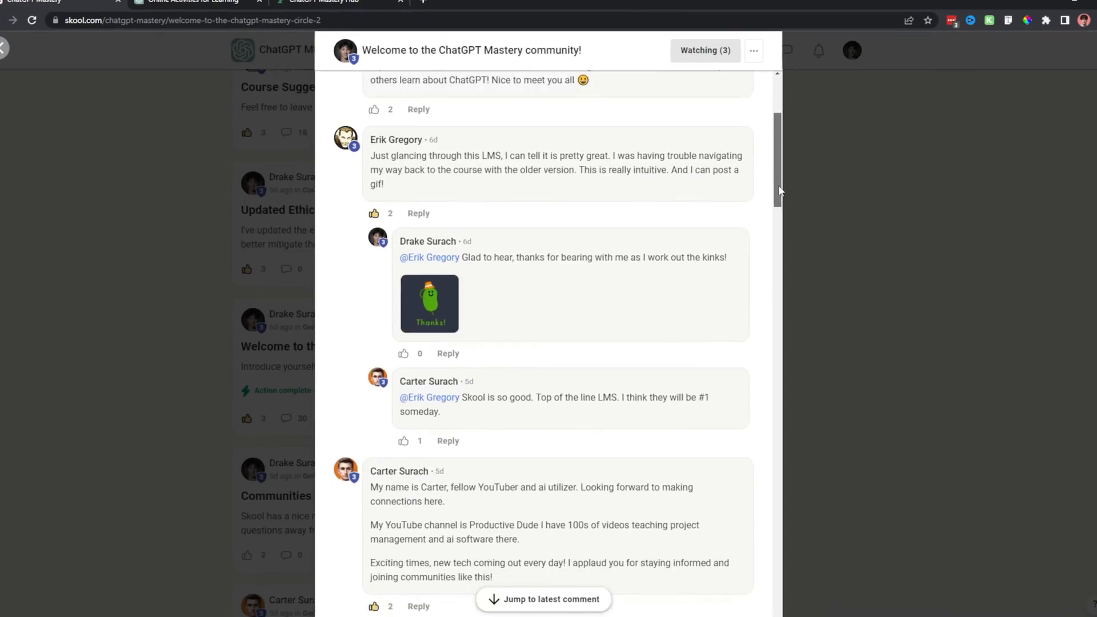
scroll(down, 3)
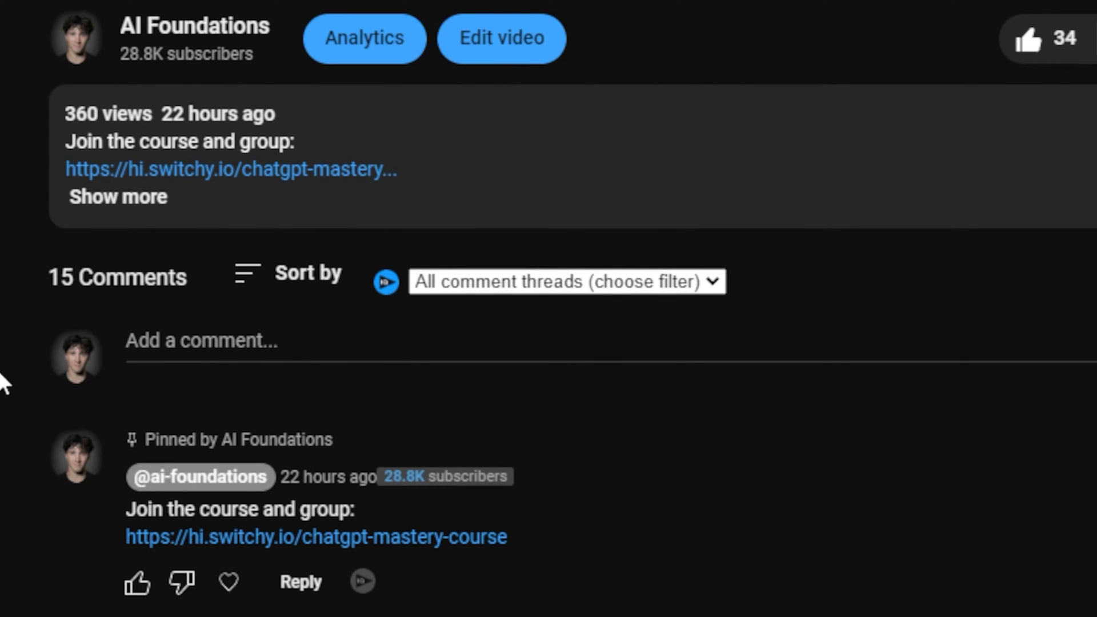
mouse_move(105, 542)
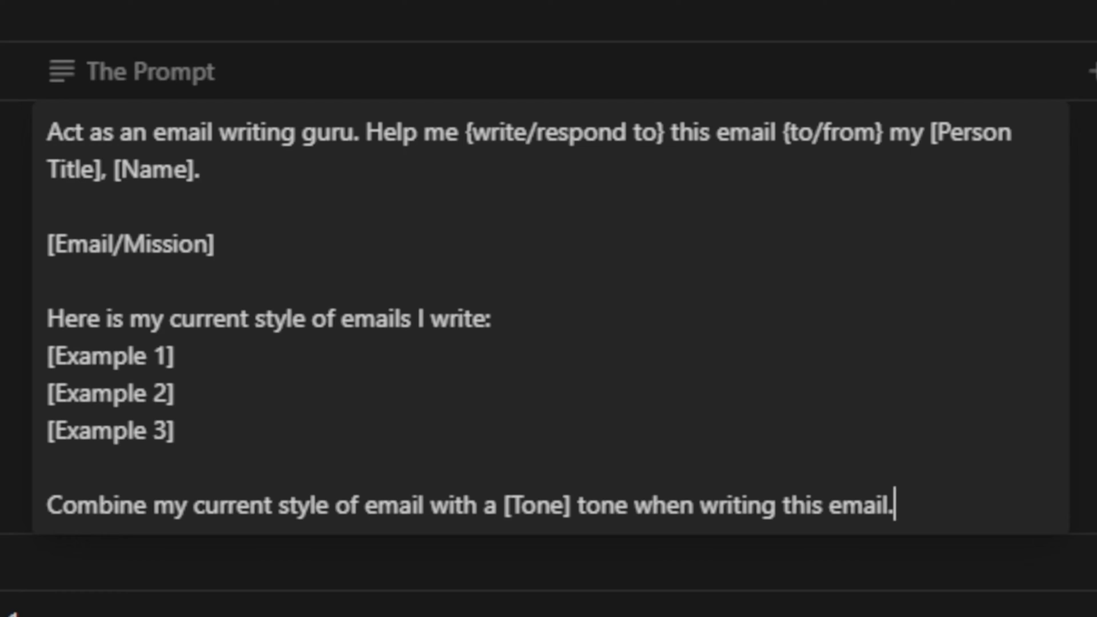
mouse_move(526, 266)
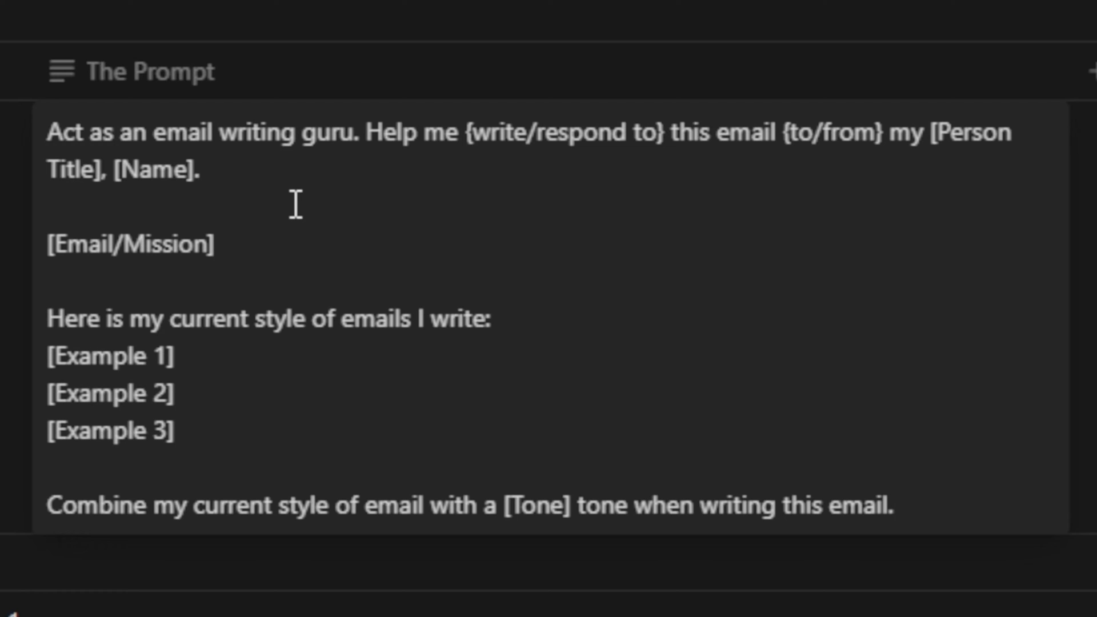
- Select the email-writing guru prompt block in the Notion page
click(893, 506)
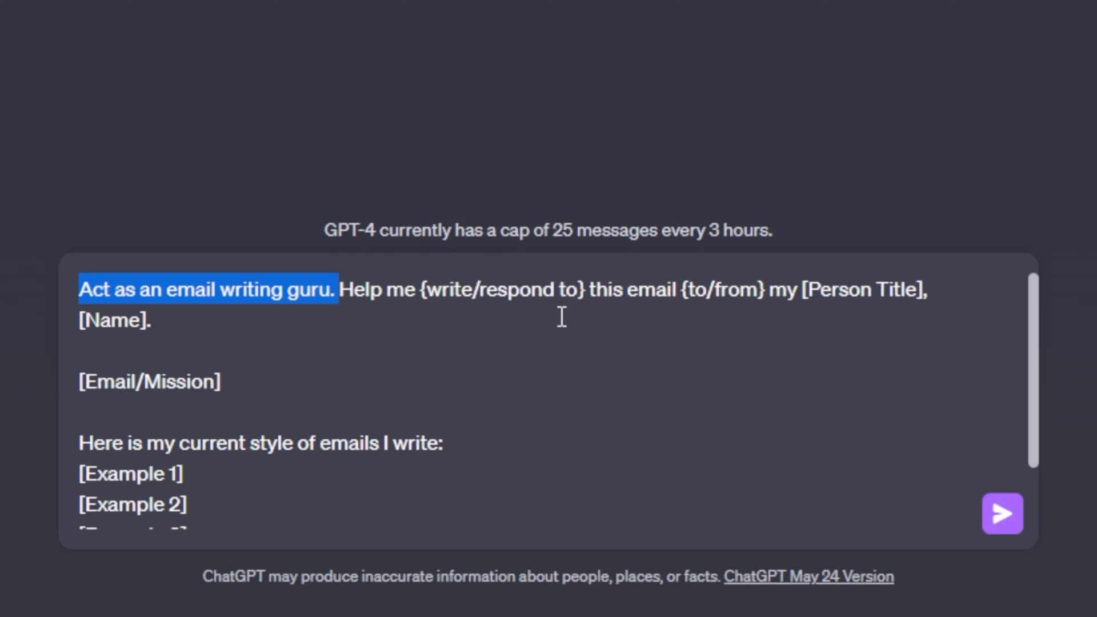
click(149, 322)
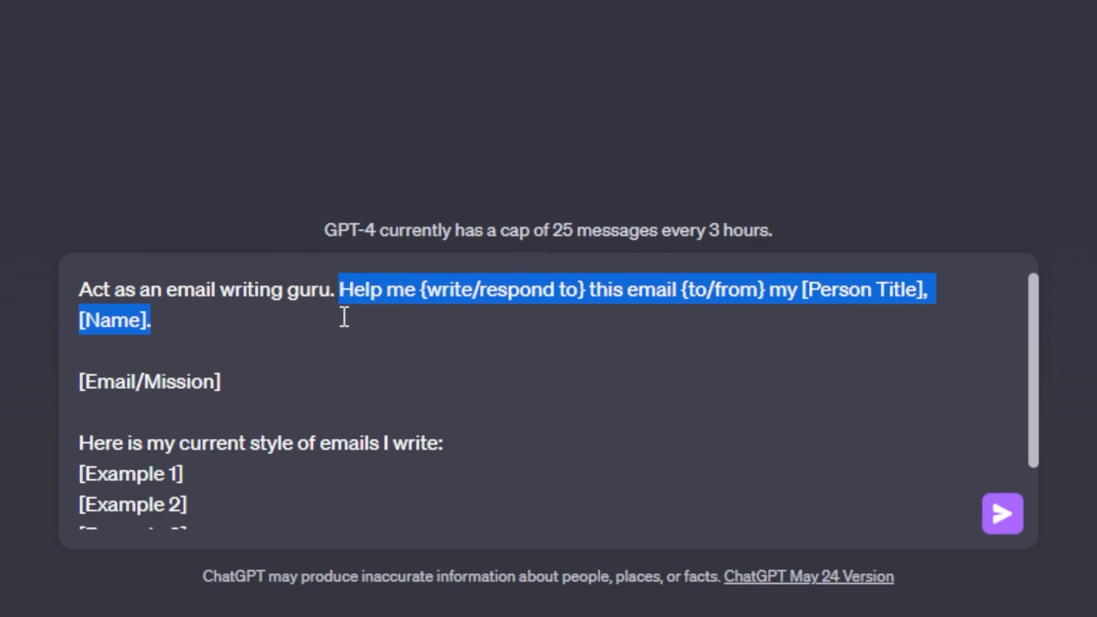
click(490, 342)
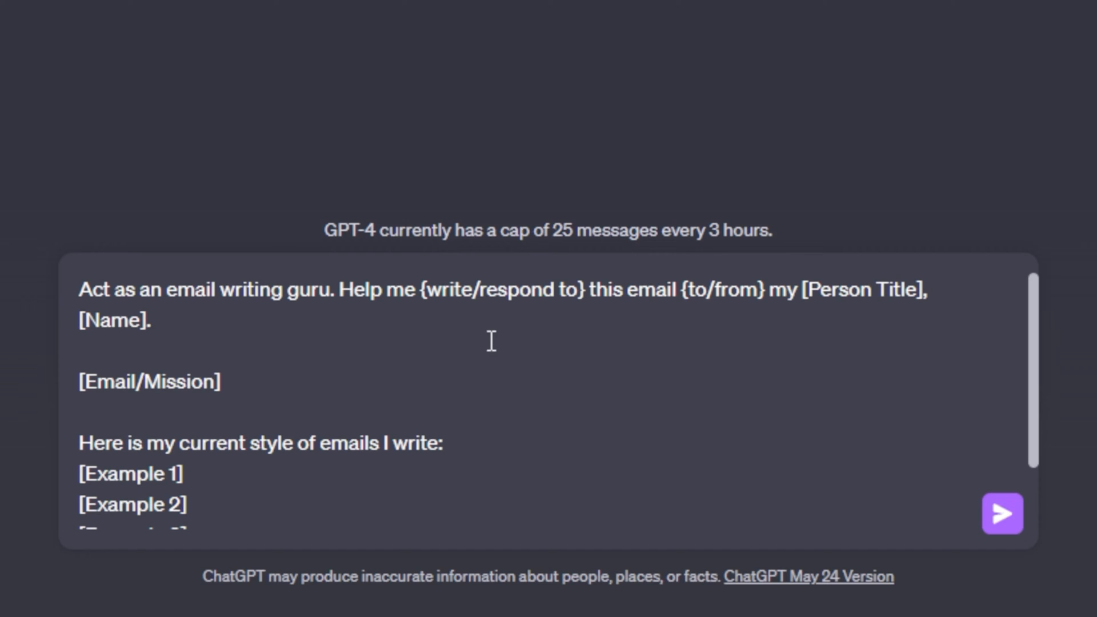
mouse_move(741, 329)
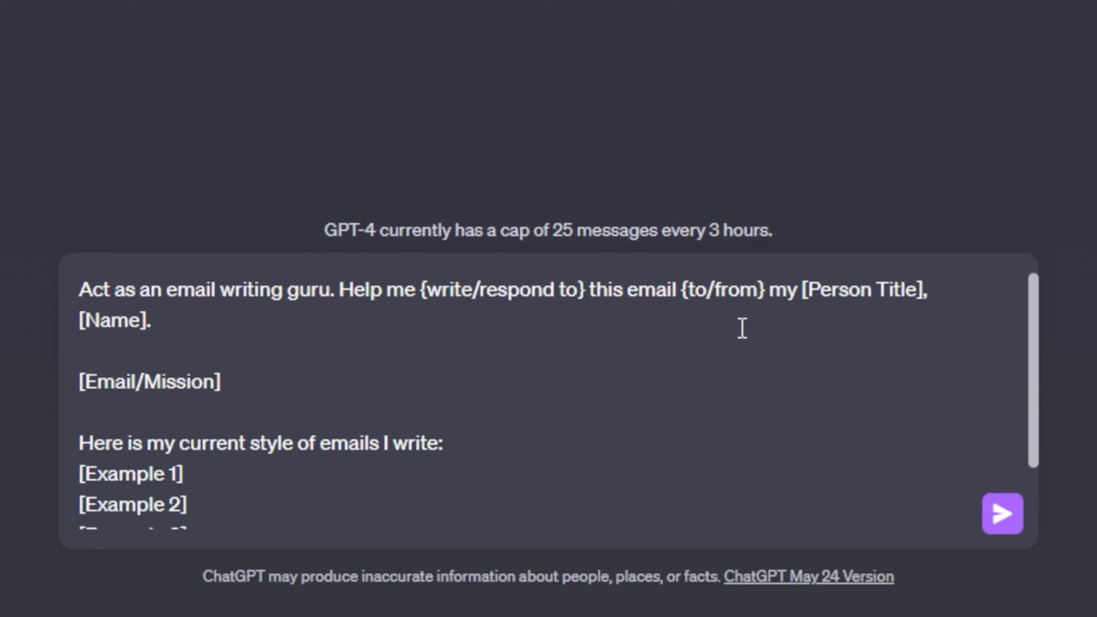
mouse_move(209, 316)
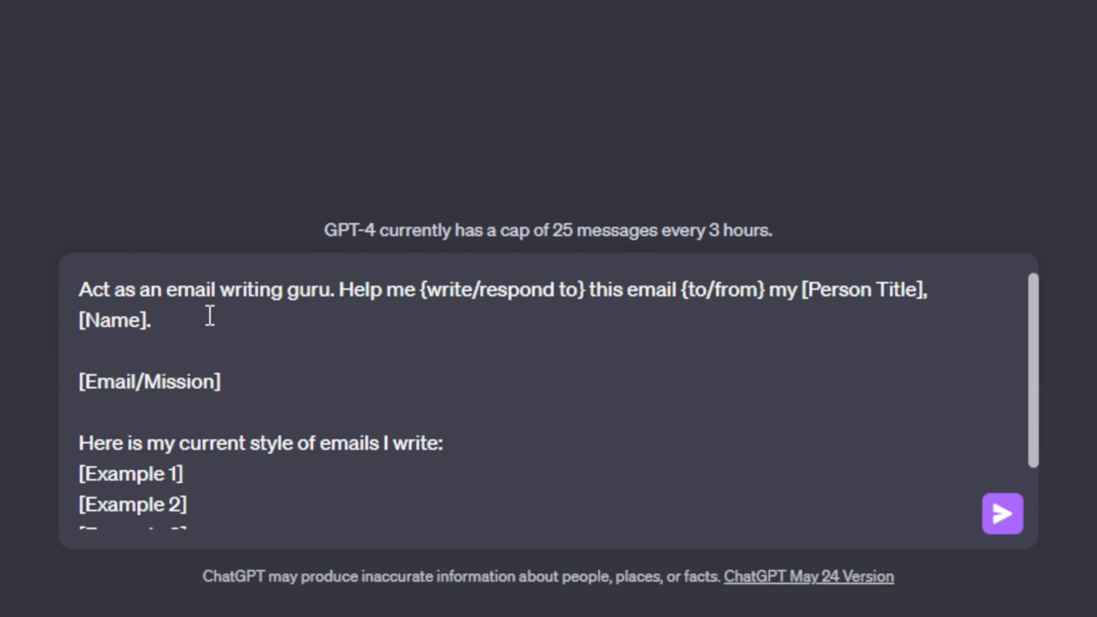
mouse_move(514, 308)
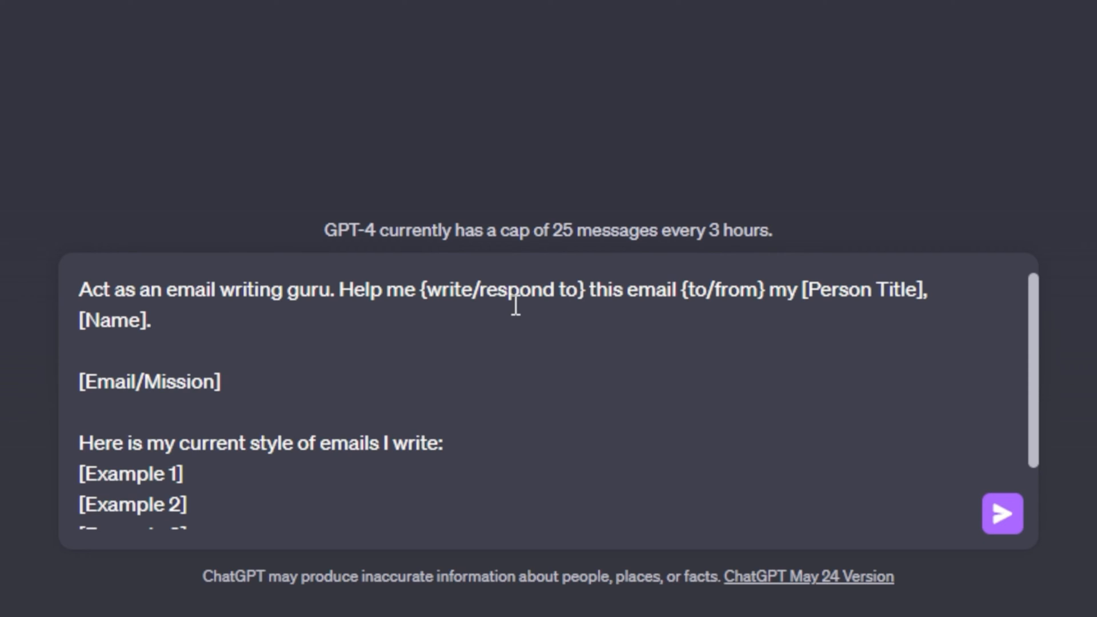
click(149, 320)
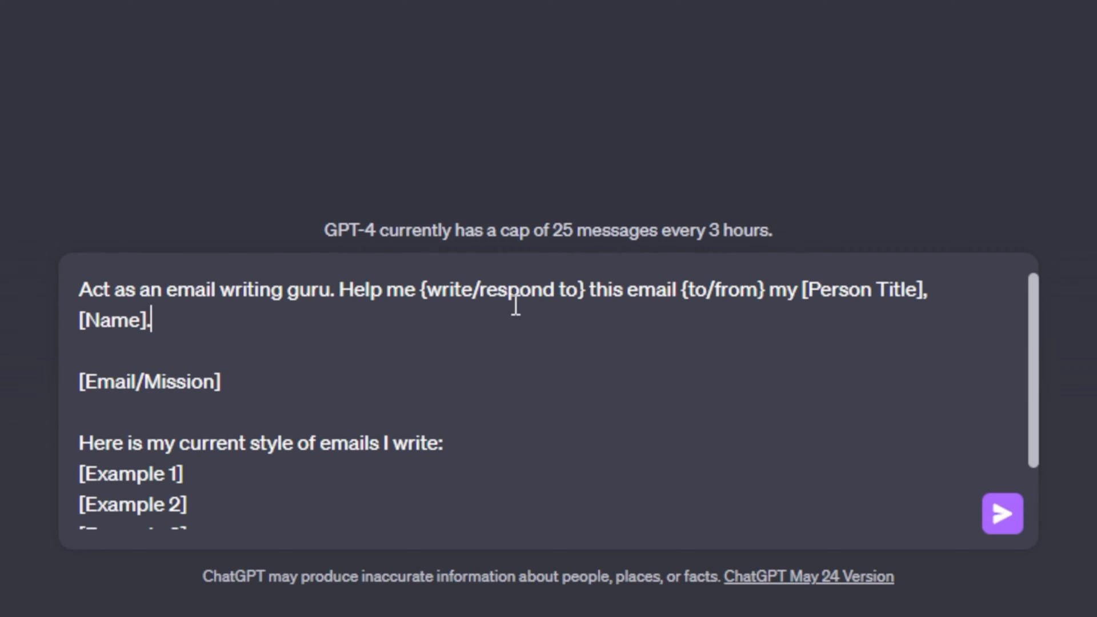
scroll(down, 3)
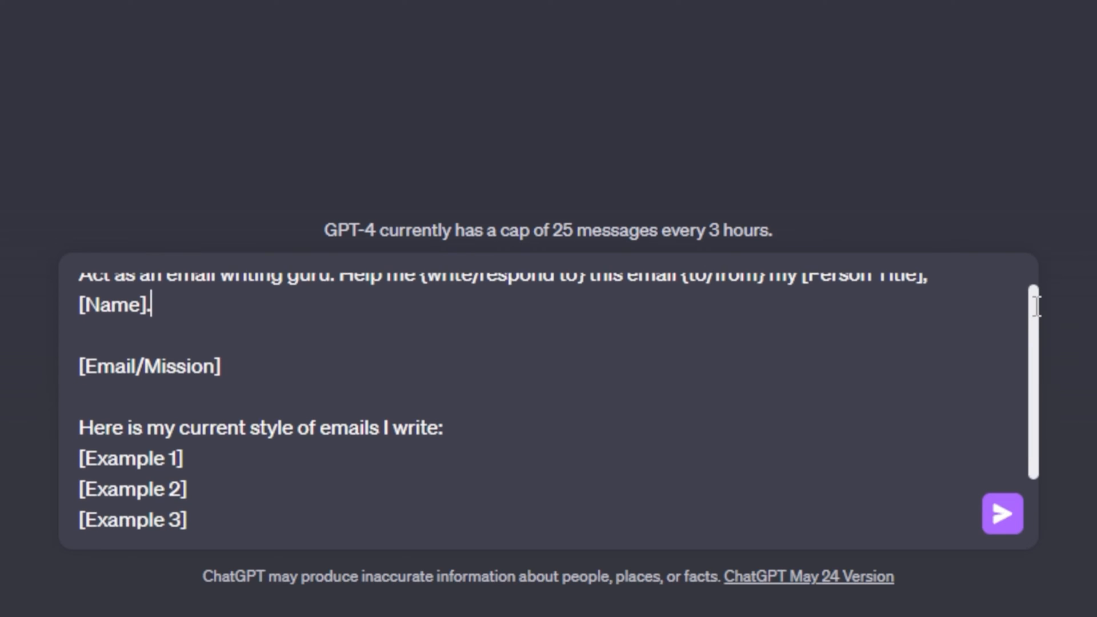
double_click(148, 382)
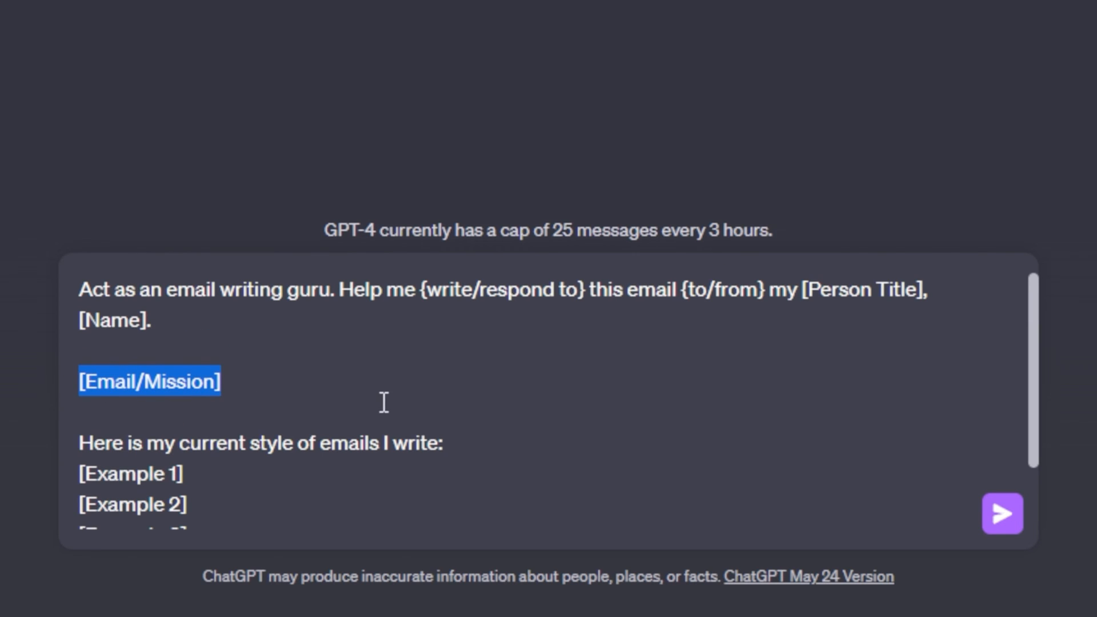
click(217, 382)
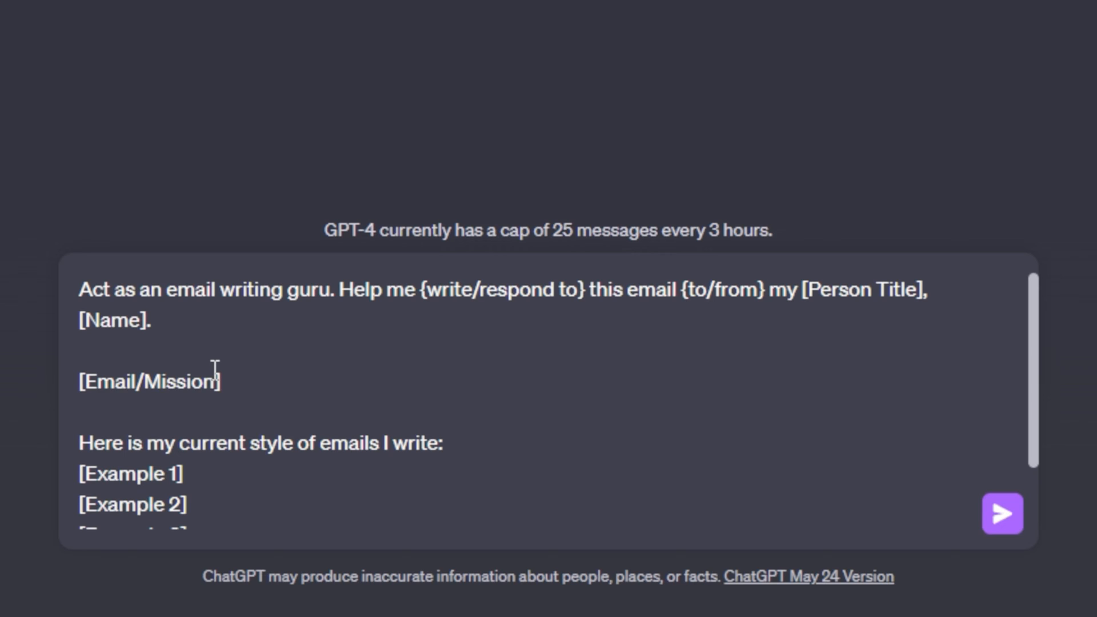
- Review the prompt's example and tone placeholder lines, marking and unmarking them without edits
scroll(down, 3)
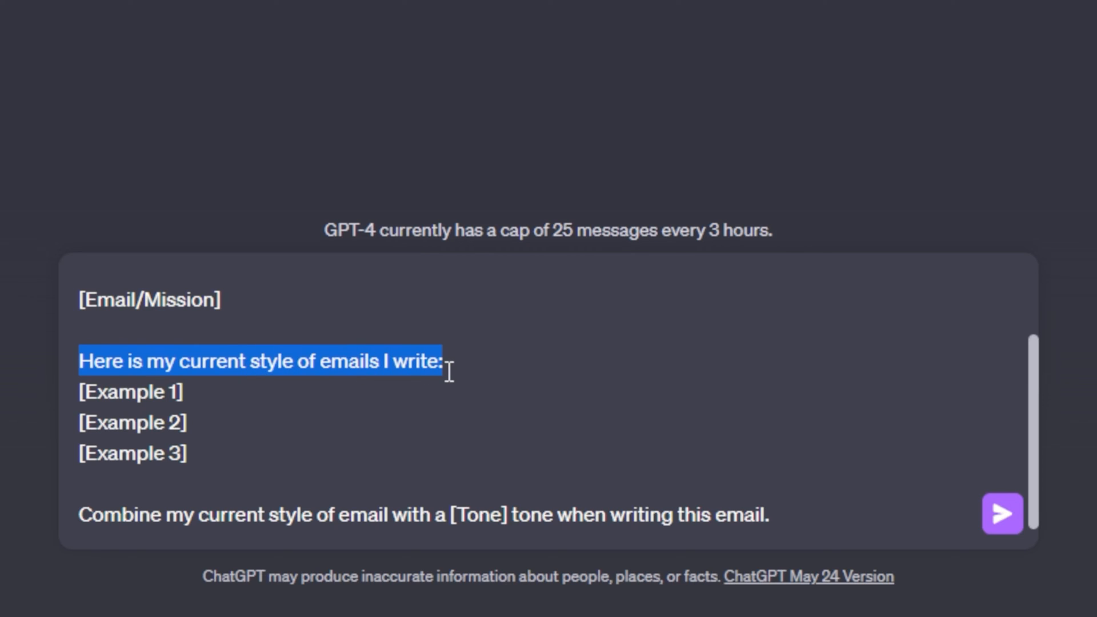
double_click(129, 390)
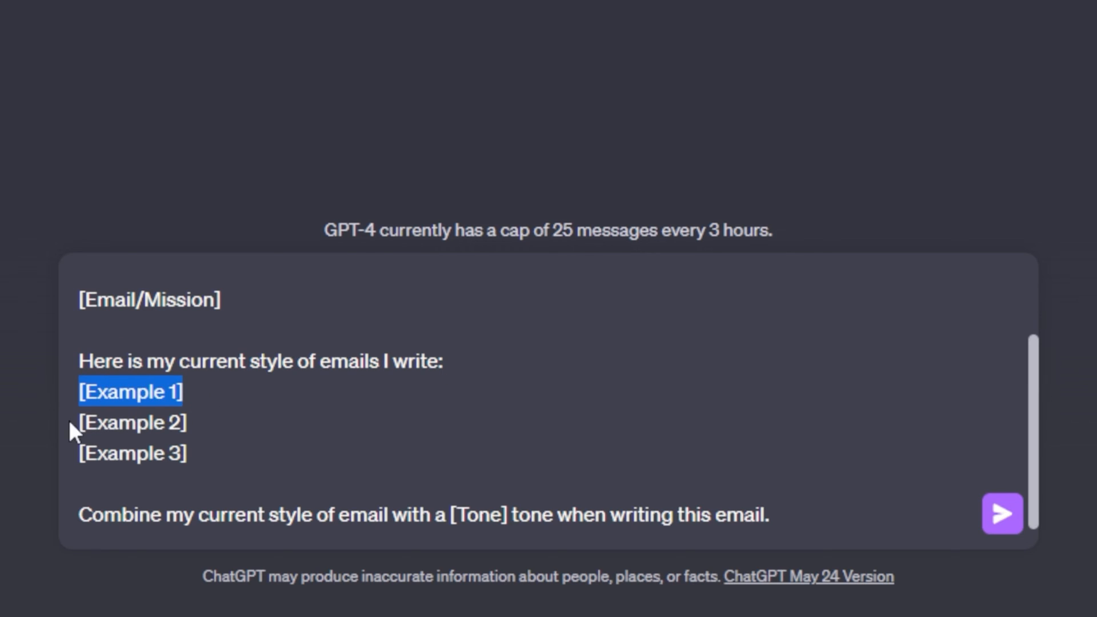
double_click(133, 423)
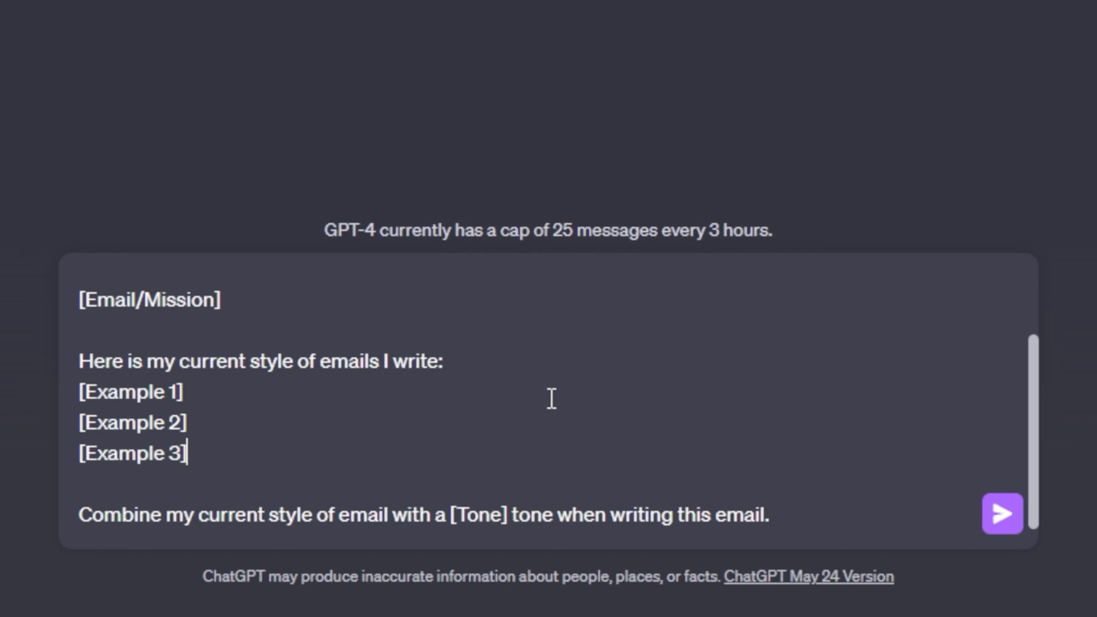
mouse_move(550, 375)
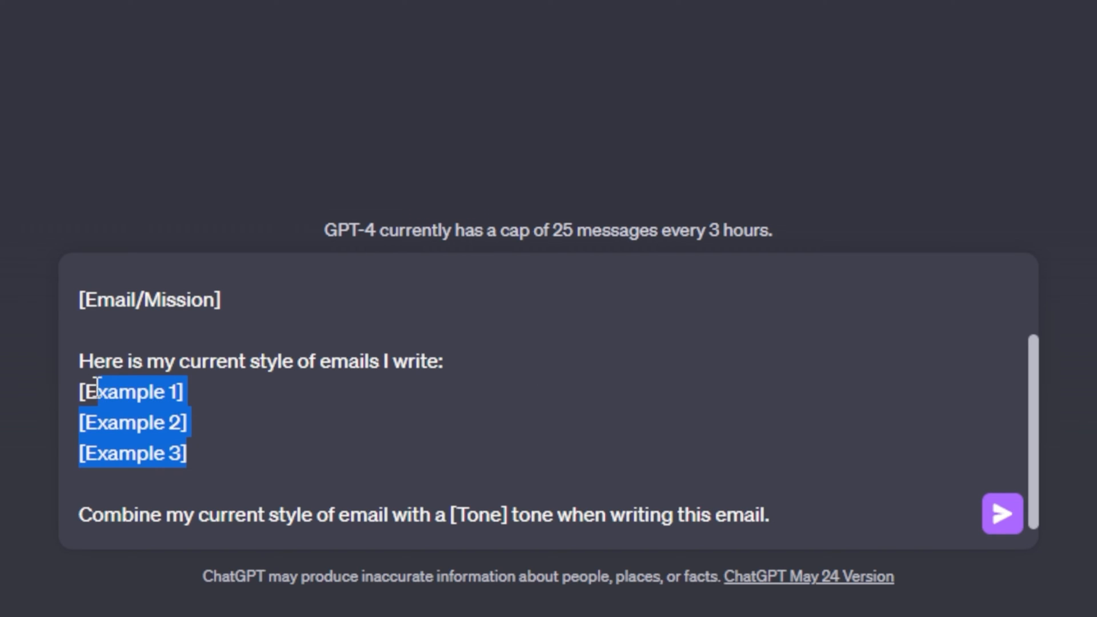
click(392, 430)
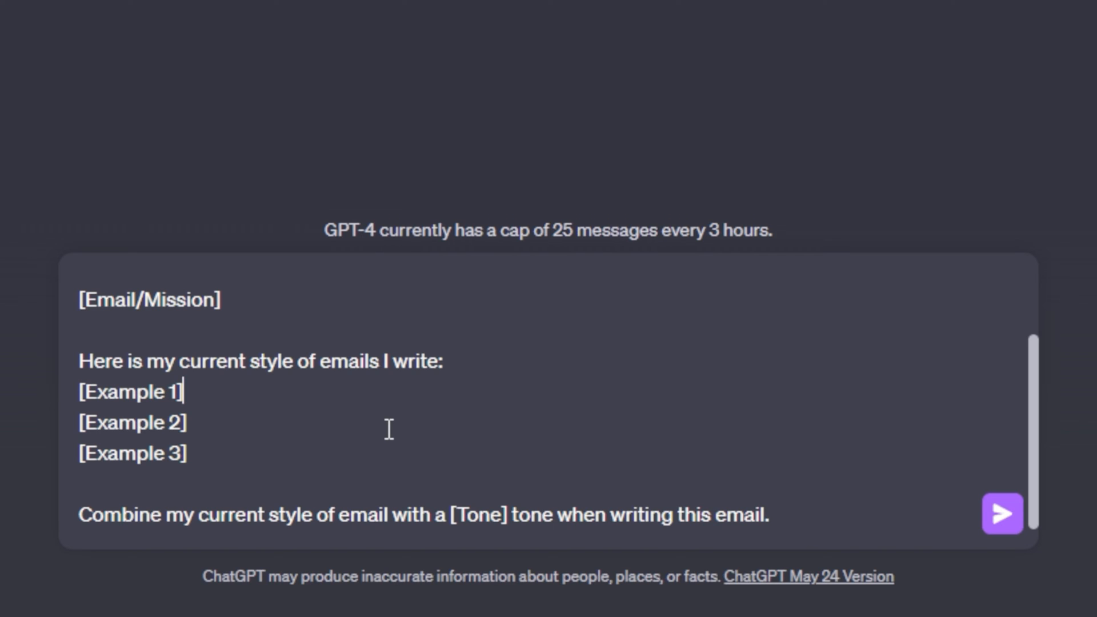
mouse_move(89, 518)
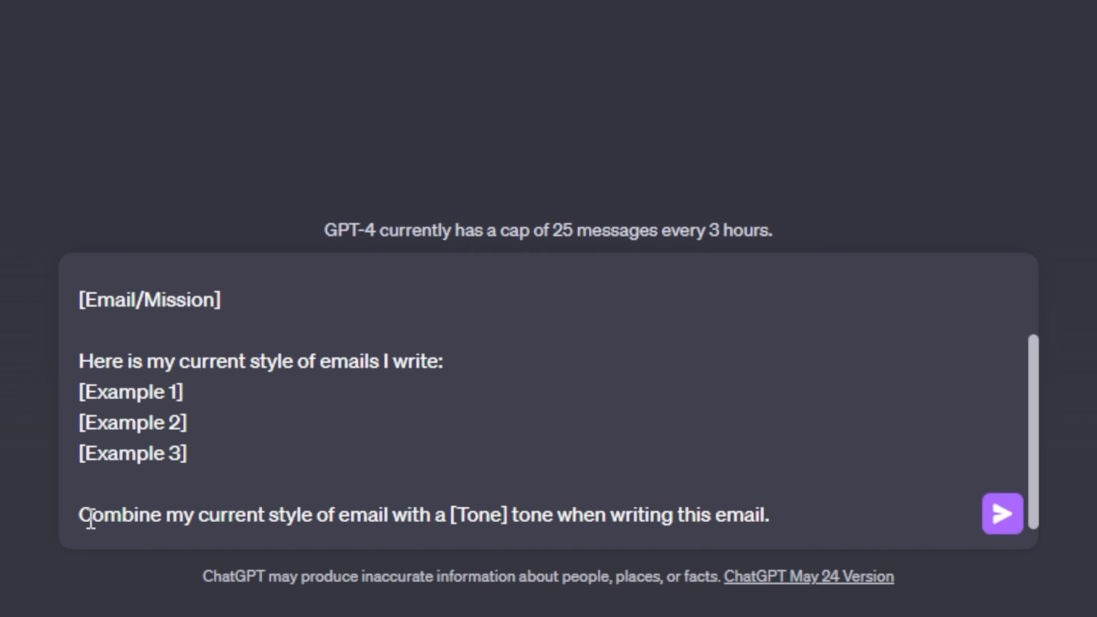
click(183, 391)
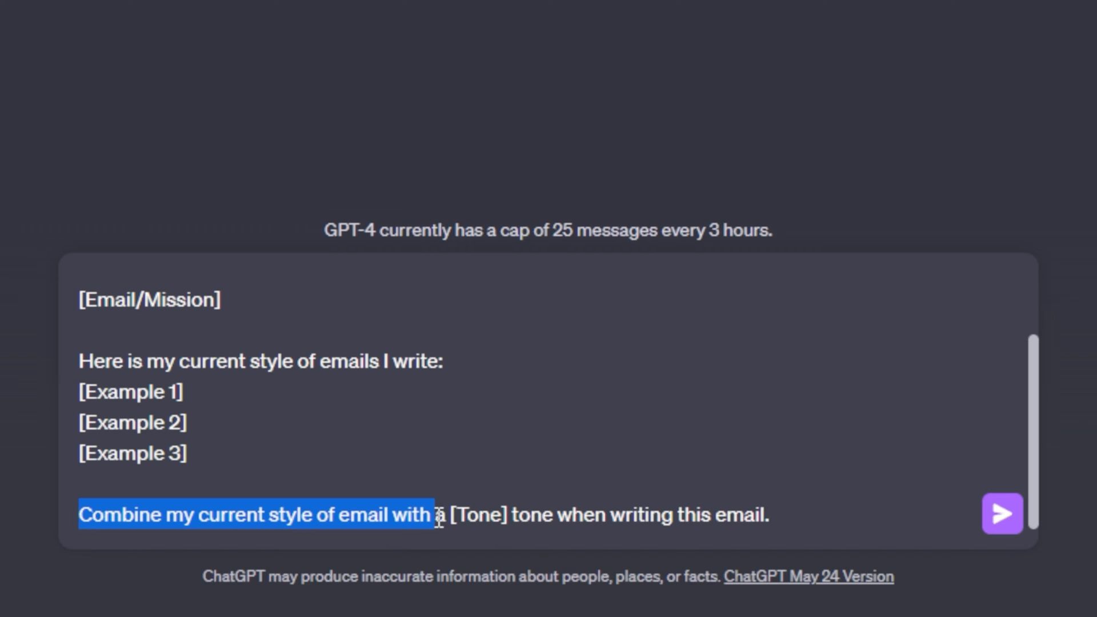
click(561, 515)
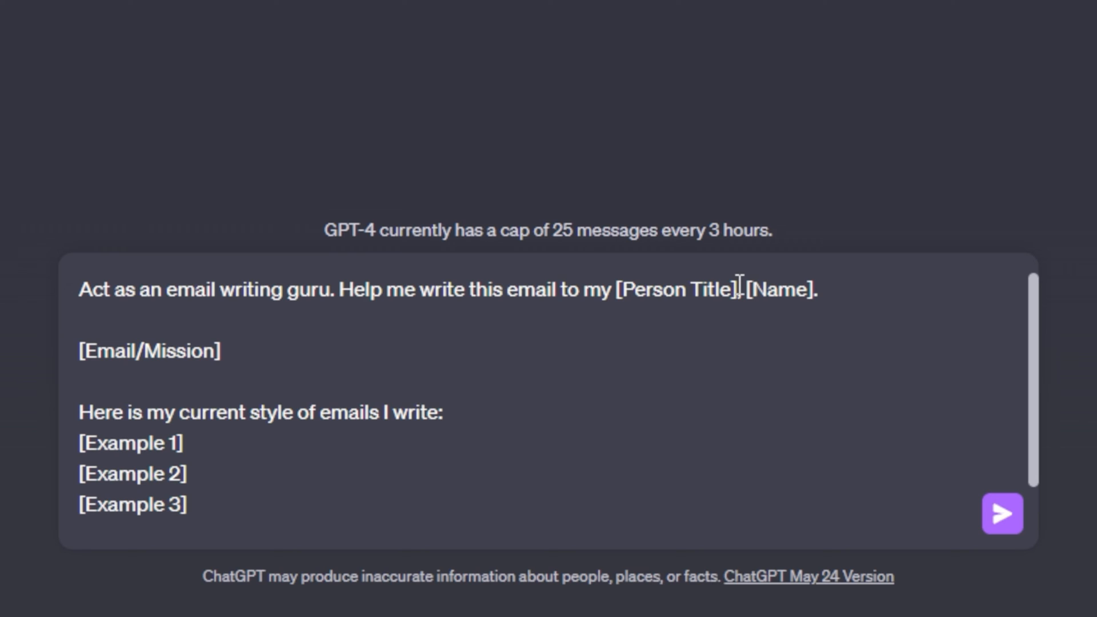
- Replace [Person Title] with 'business partner' and [Name] with 'Carter' in the recipient line
click(557, 289)
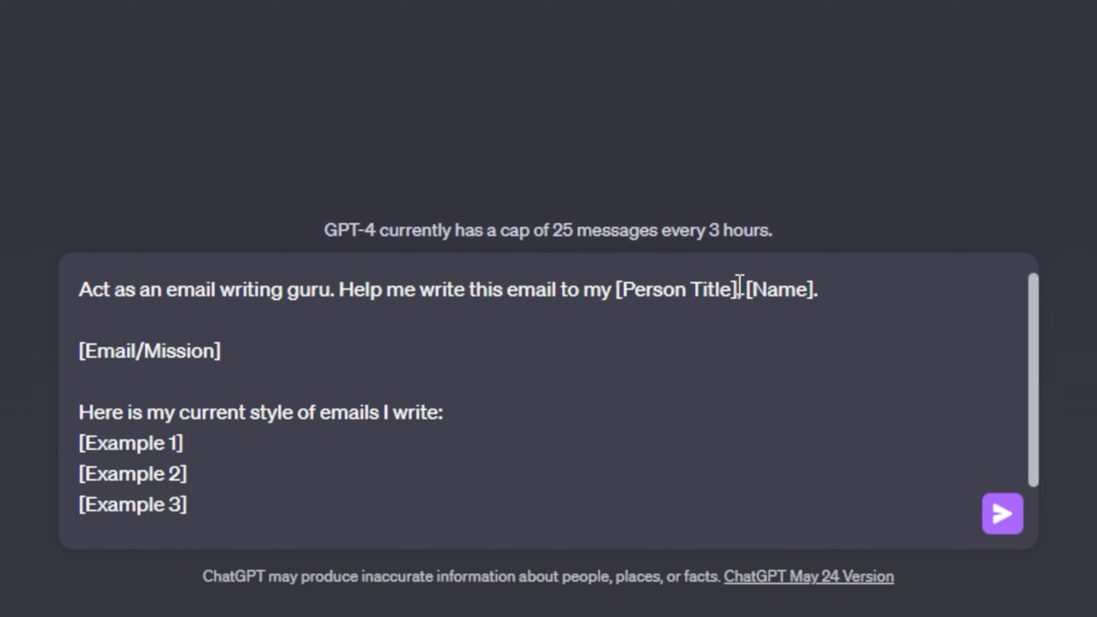
click(559, 290)
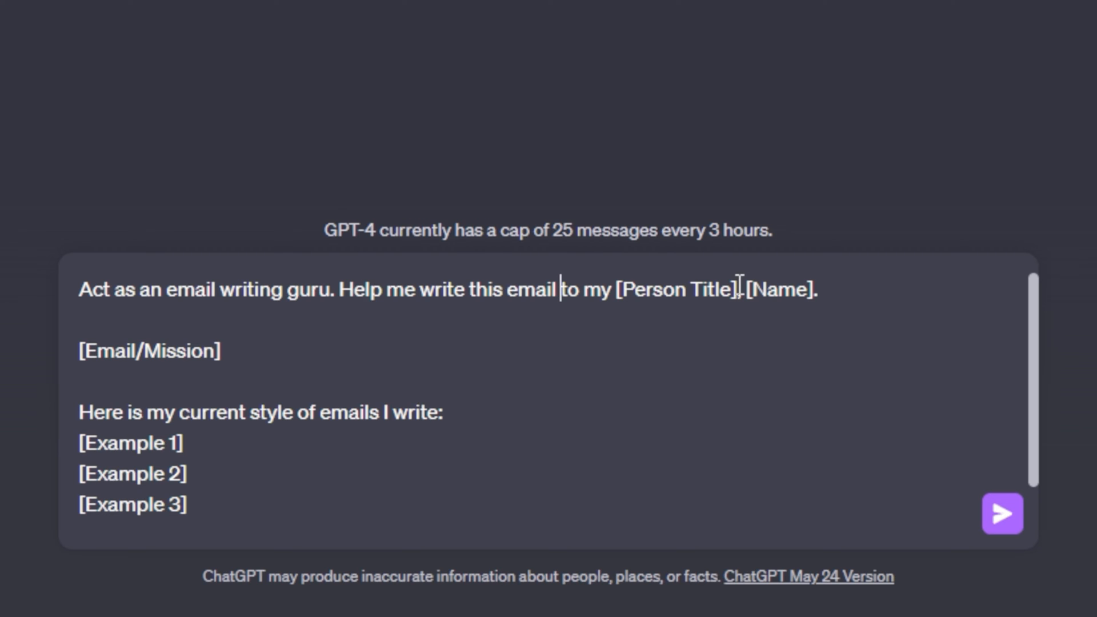
text(b)
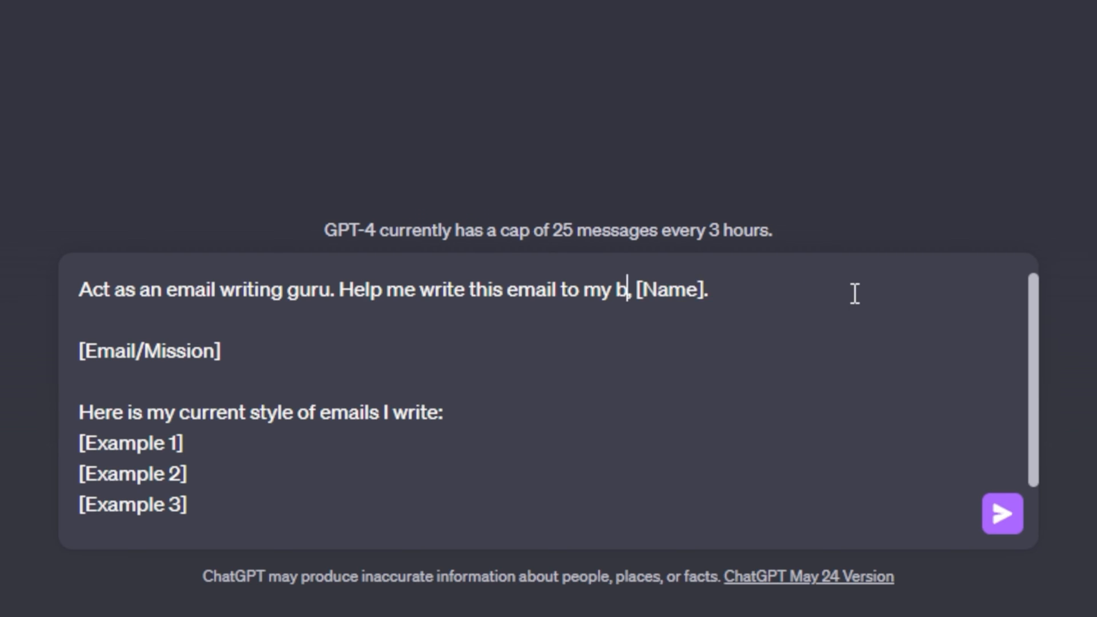
text(usiness parte)
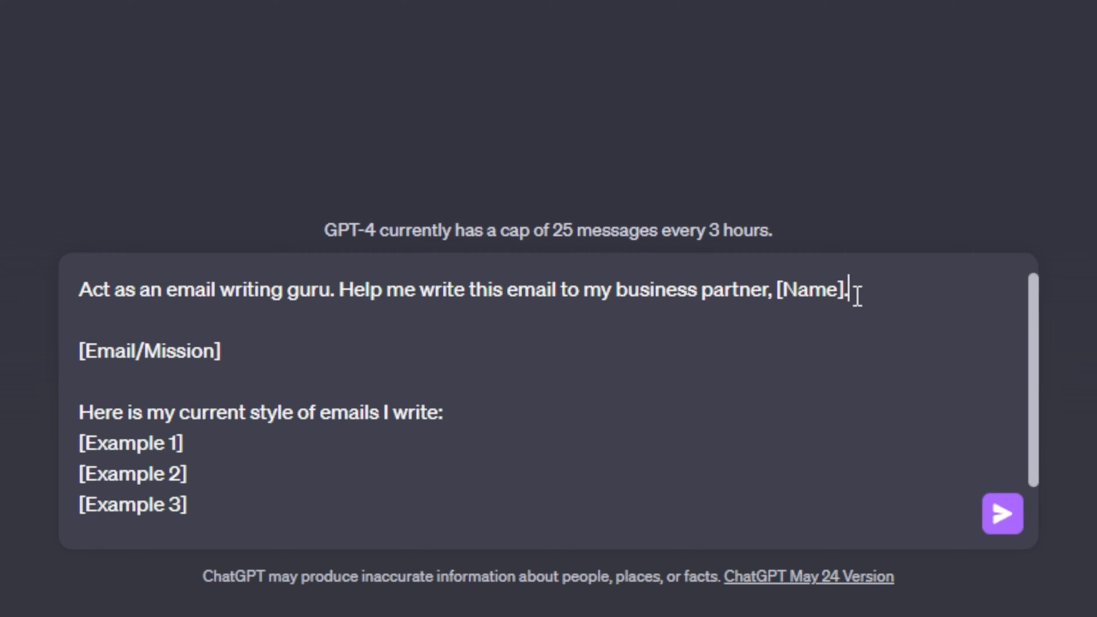
double_click(810, 289)
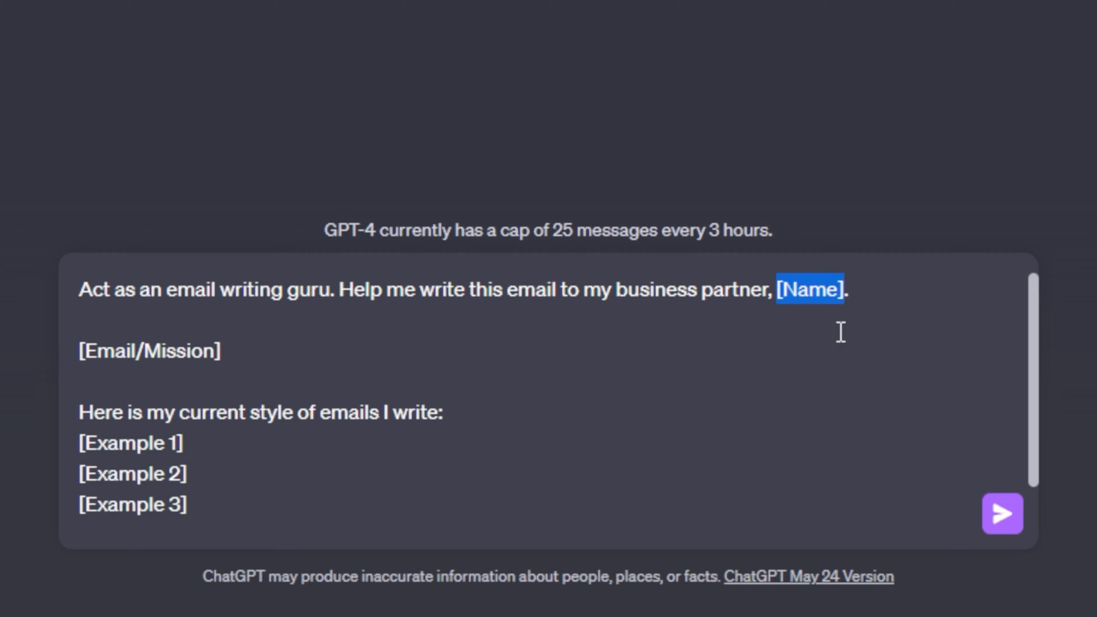
text(Carter)
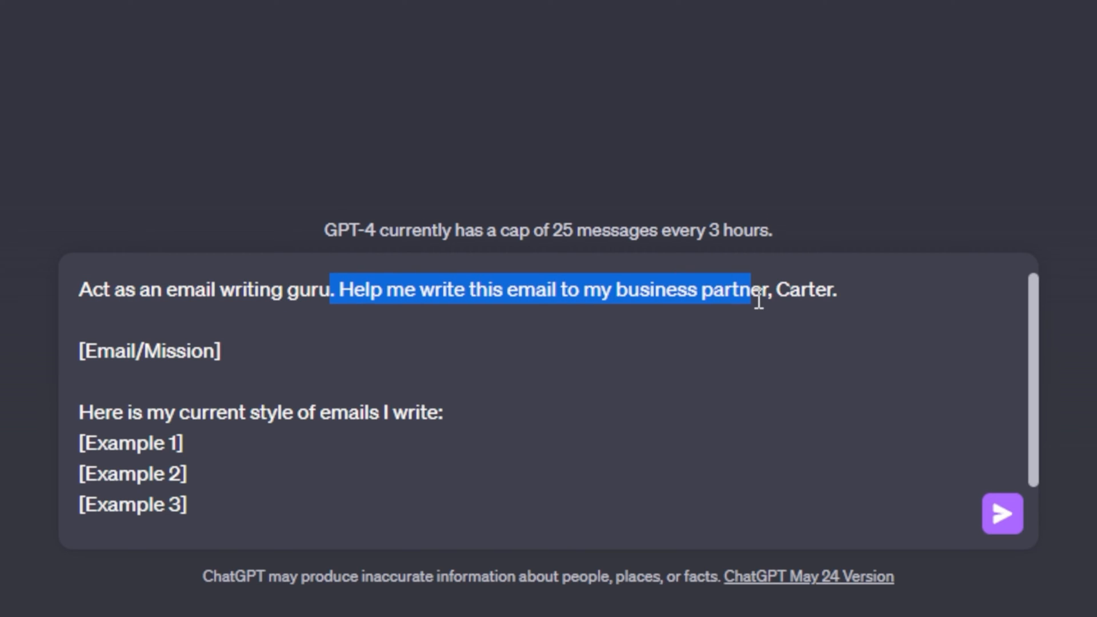
click(119, 350)
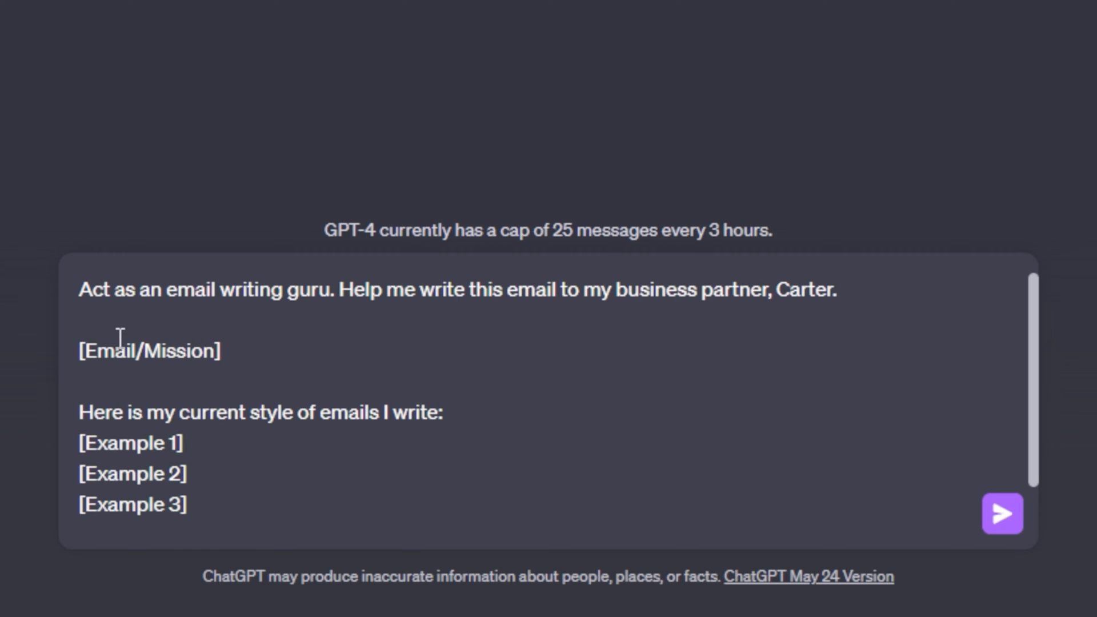
mouse_move(187, 381)
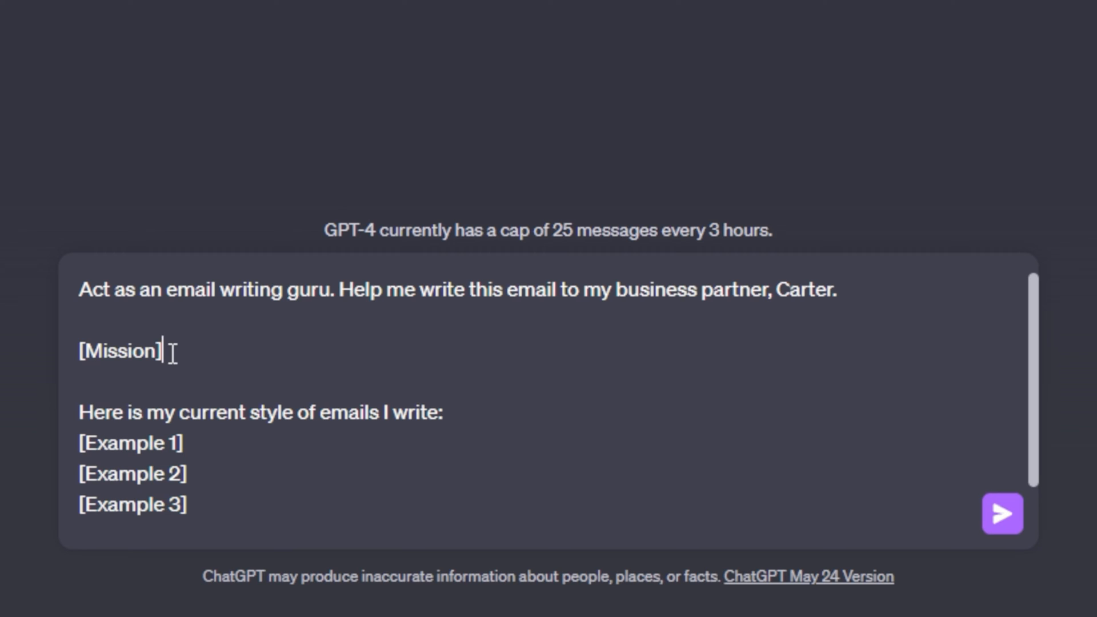
double_click(119, 351)
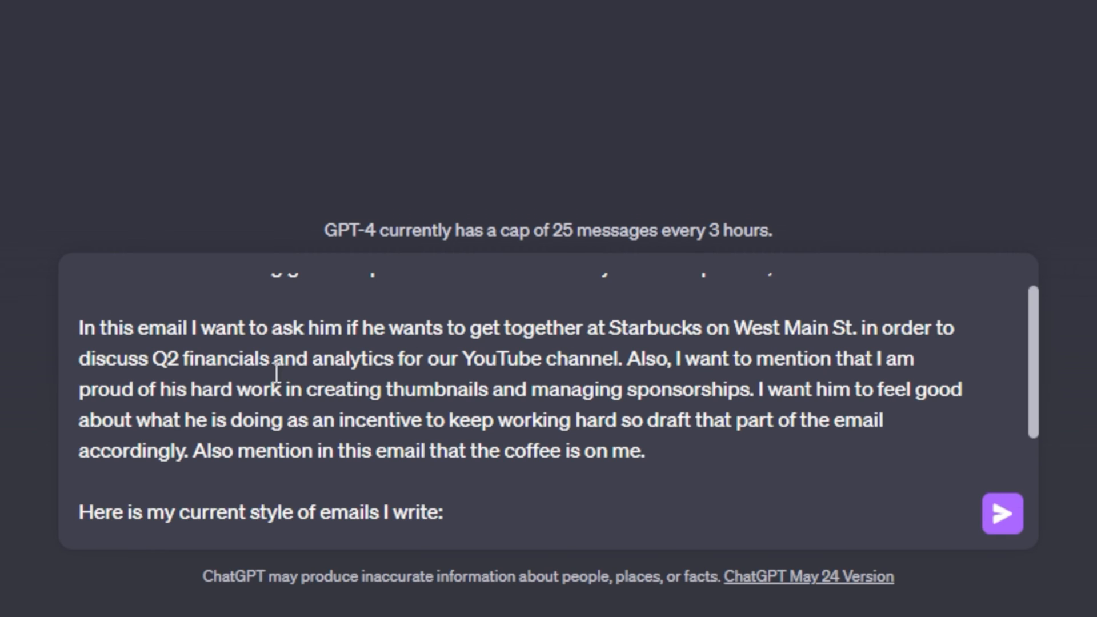
scroll(up, 3)
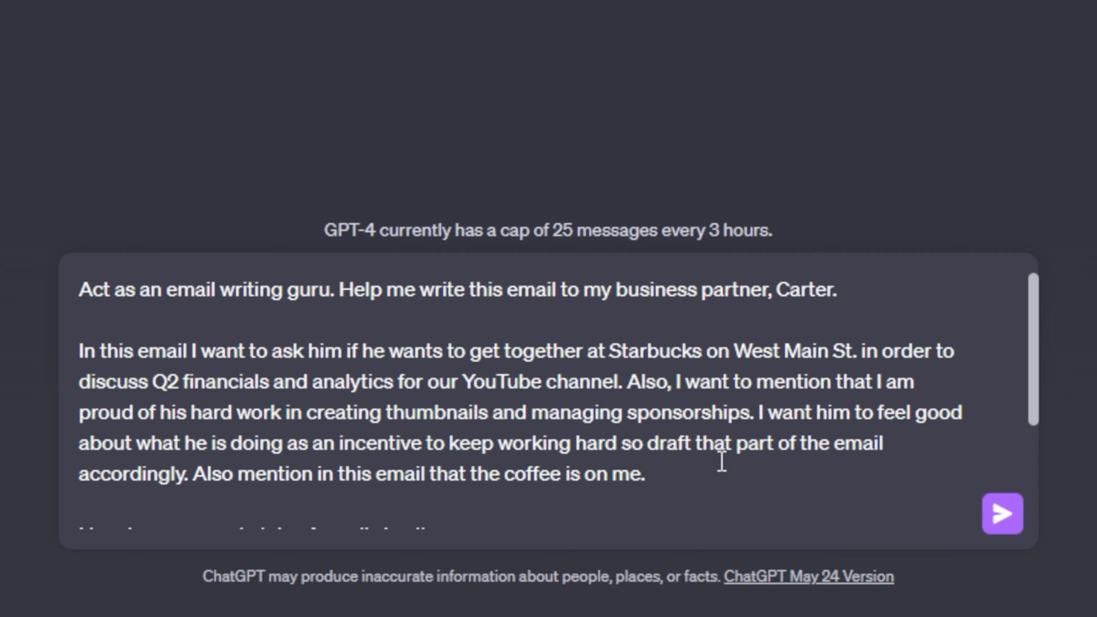
mouse_move(80, 367)
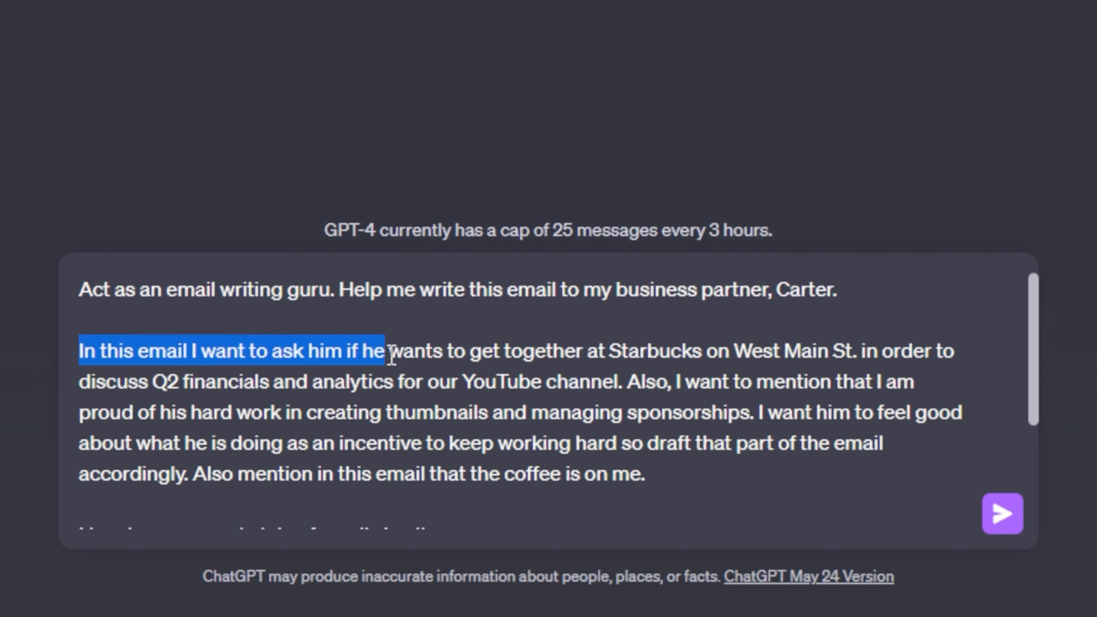
- Paste three real past emails into the style section in place of the [Example] placeholders
click(666, 358)
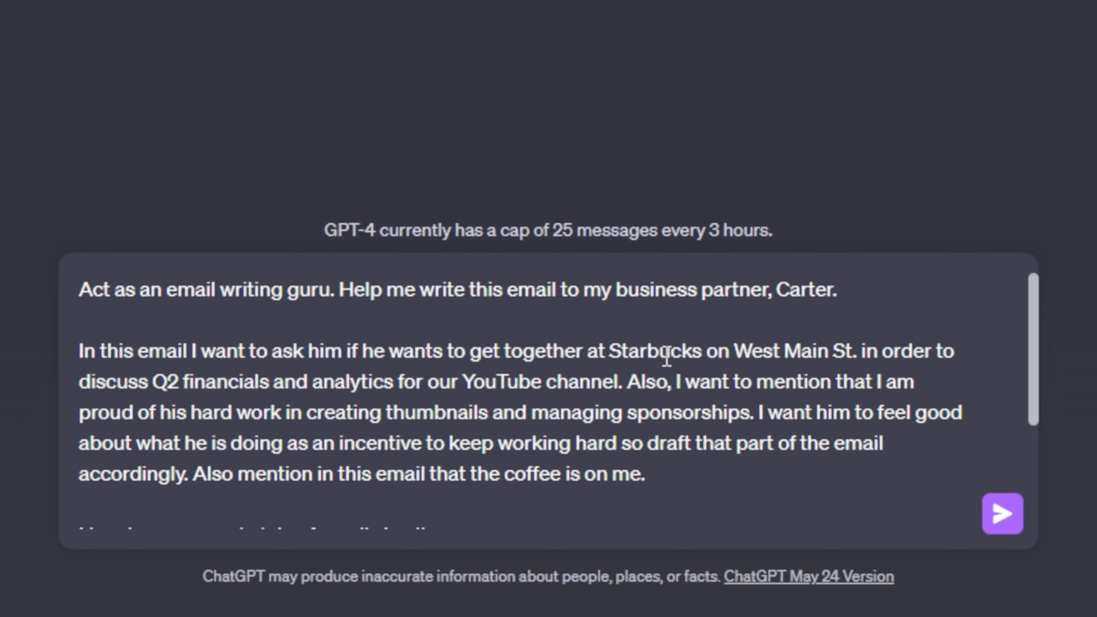
mouse_move(234, 335)
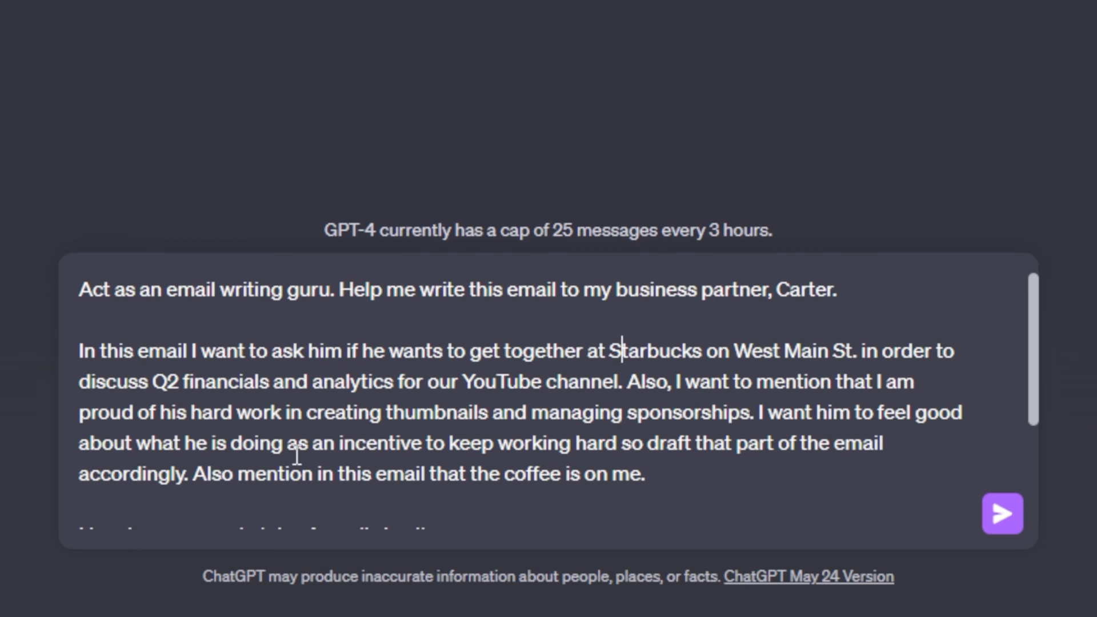
mouse_move(686, 494)
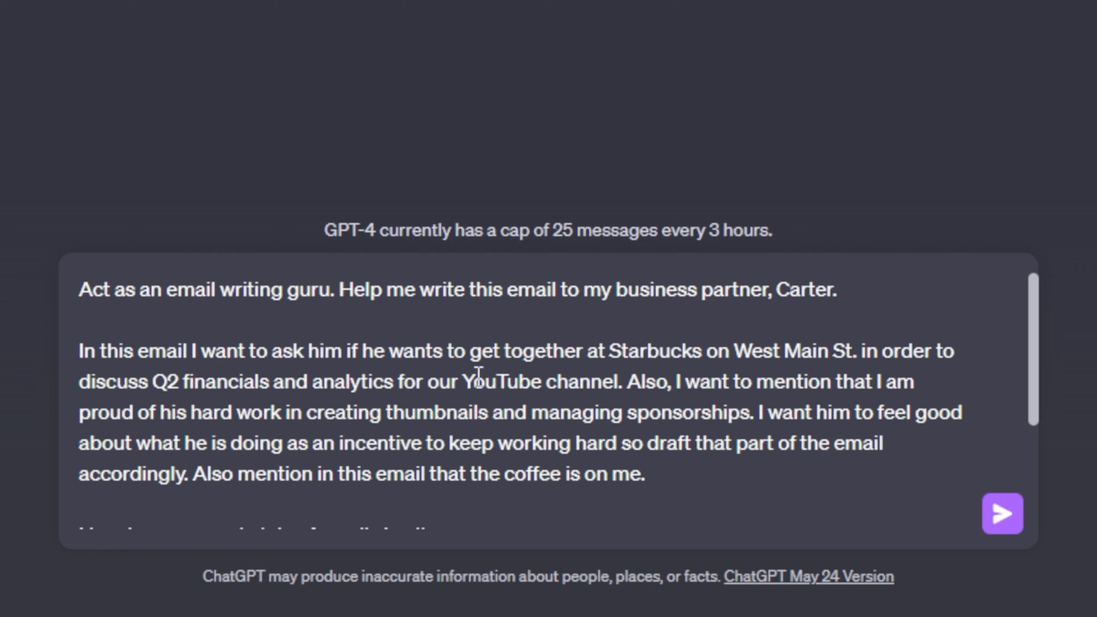
mouse_move(702, 394)
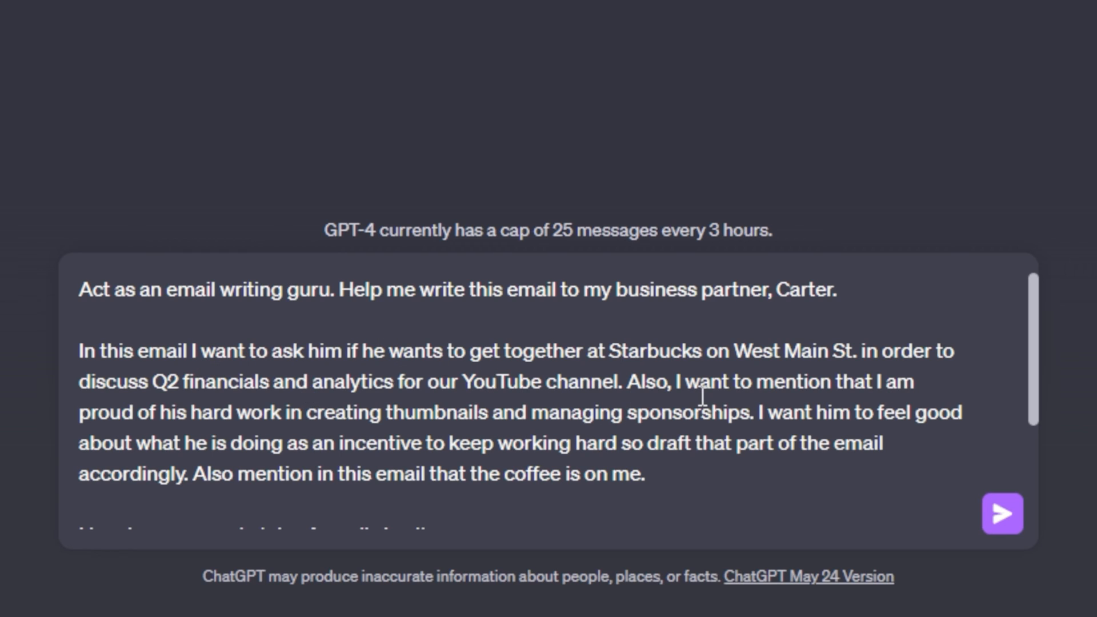
scroll(down, 3)
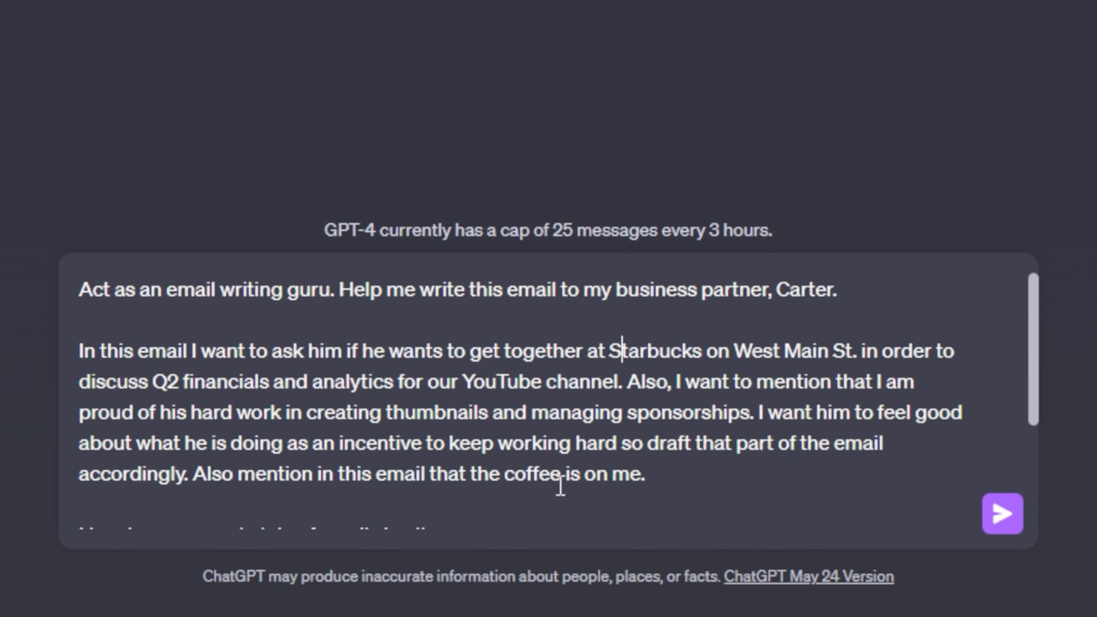
mouse_move(867, 409)
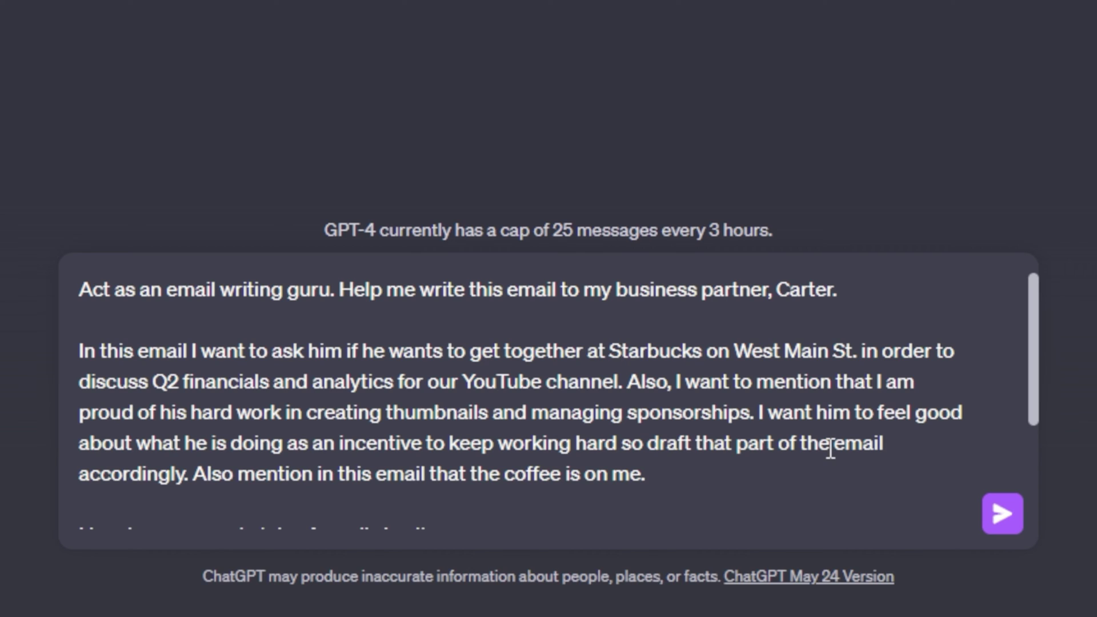
click(619, 351)
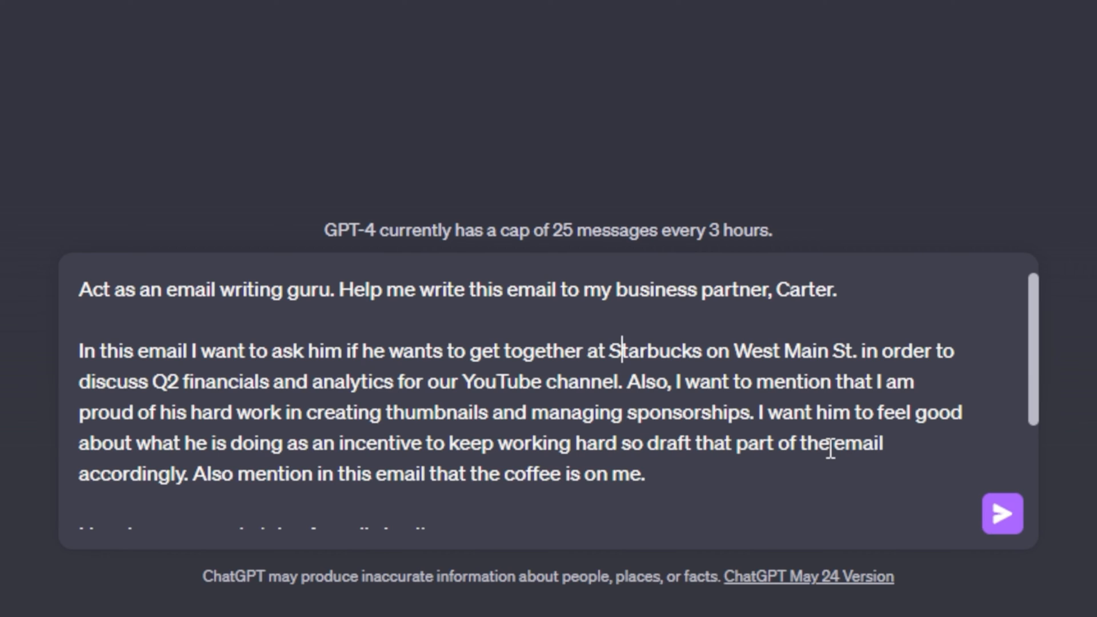
scroll(down, 3)
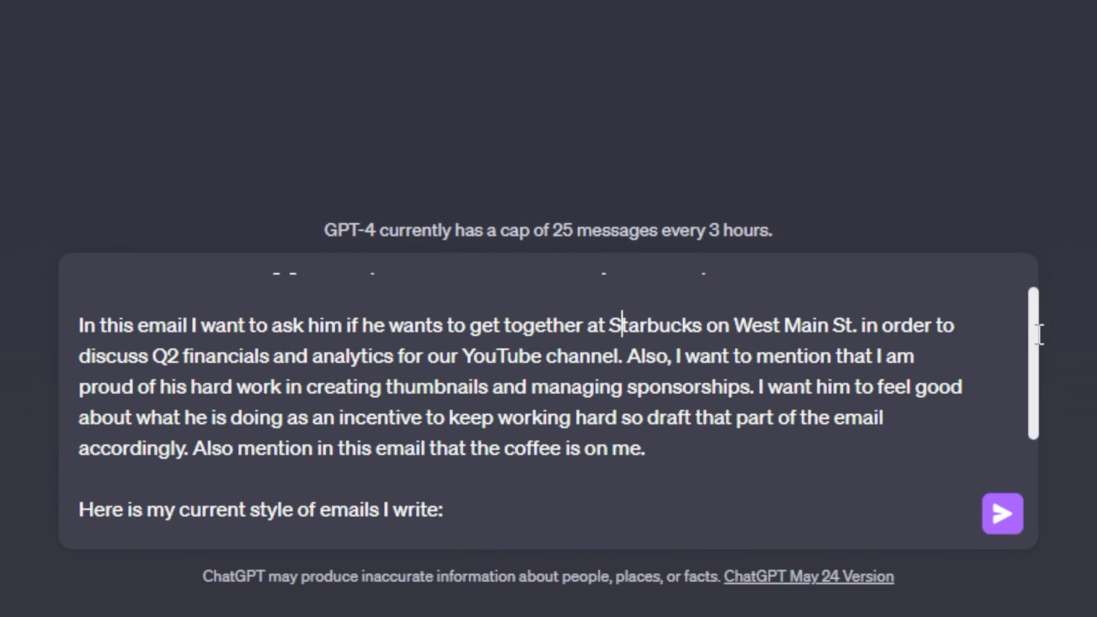
mouse_move(610, 322)
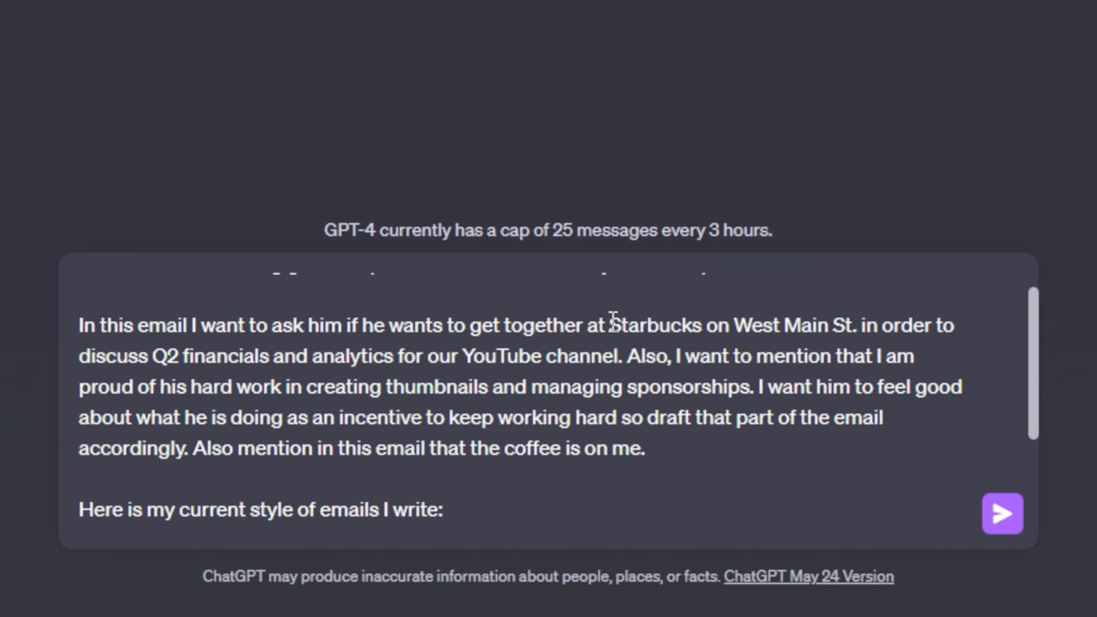
scroll(up, 3)
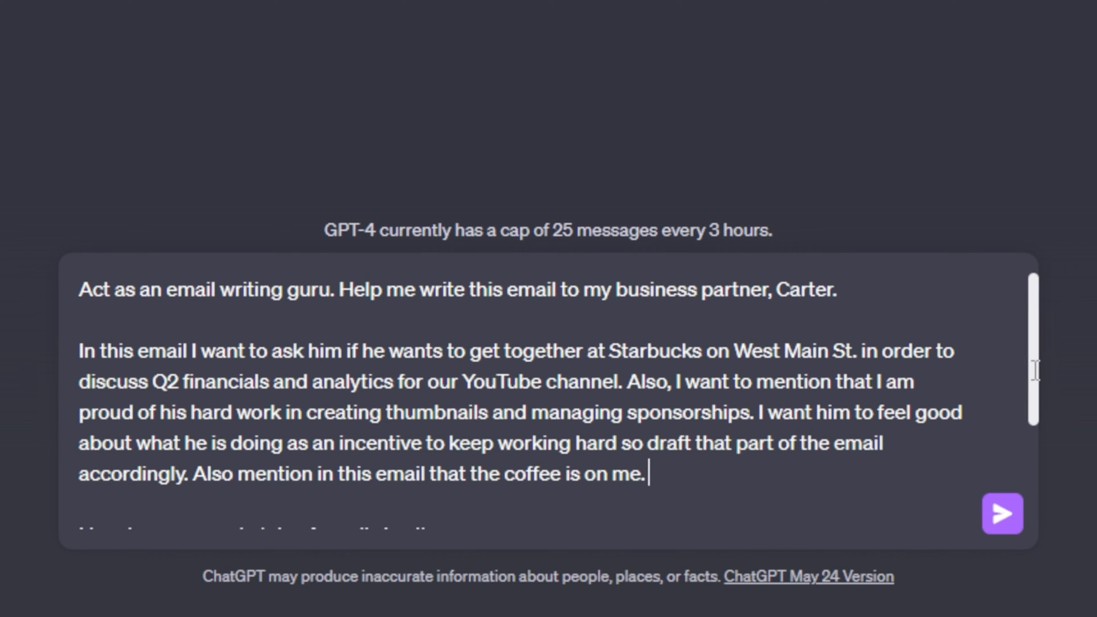
scroll(down, 3)
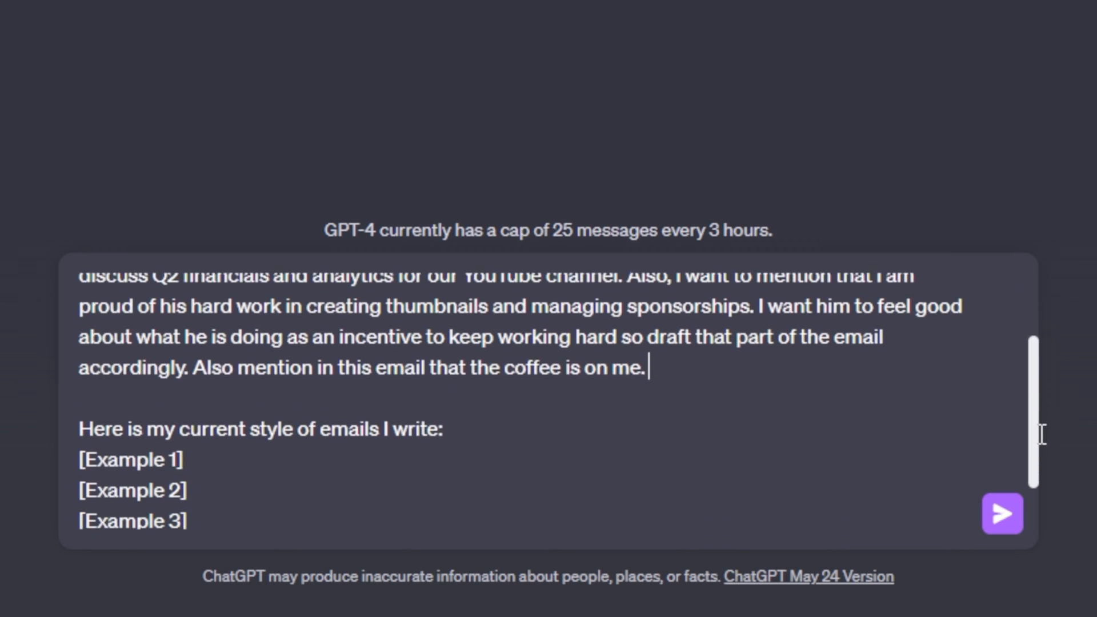
scroll(down, 3)
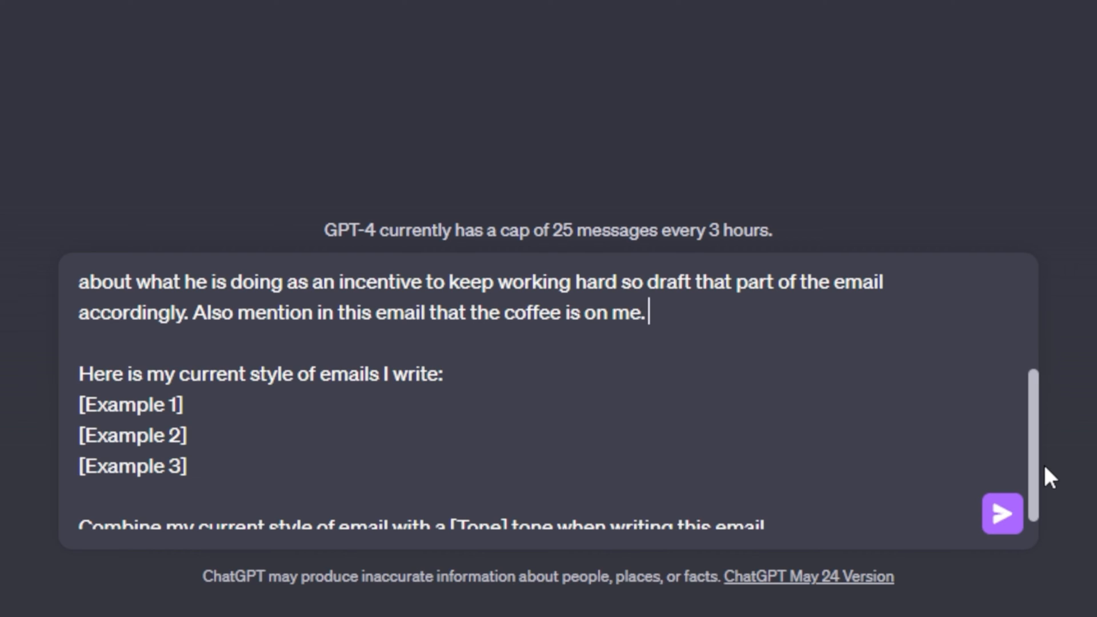
mouse_move(403, 503)
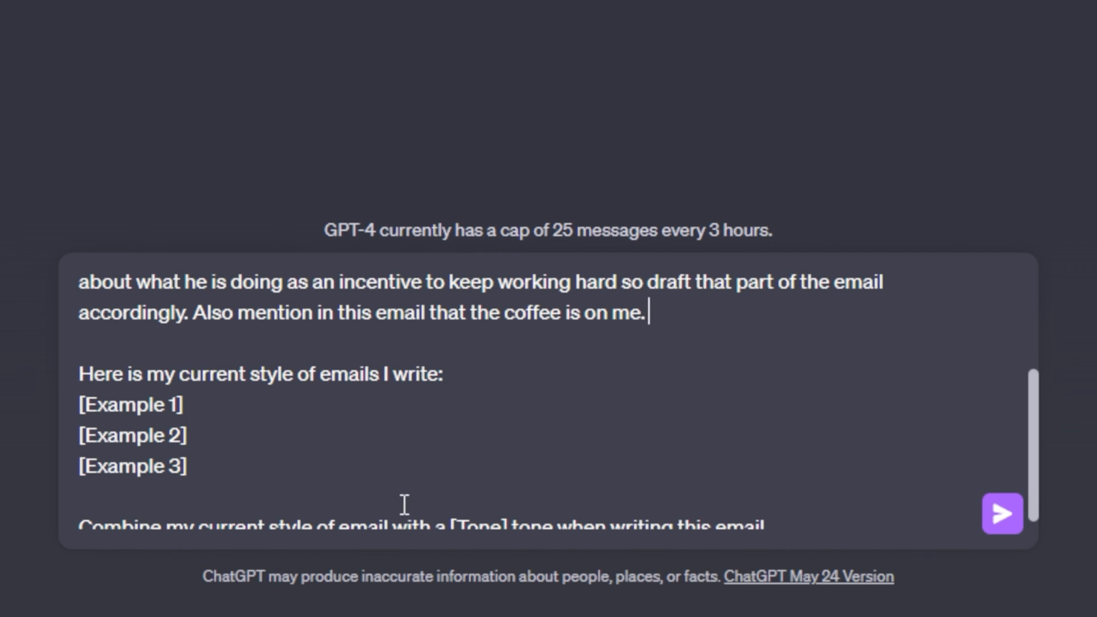
mouse_move(237, 435)
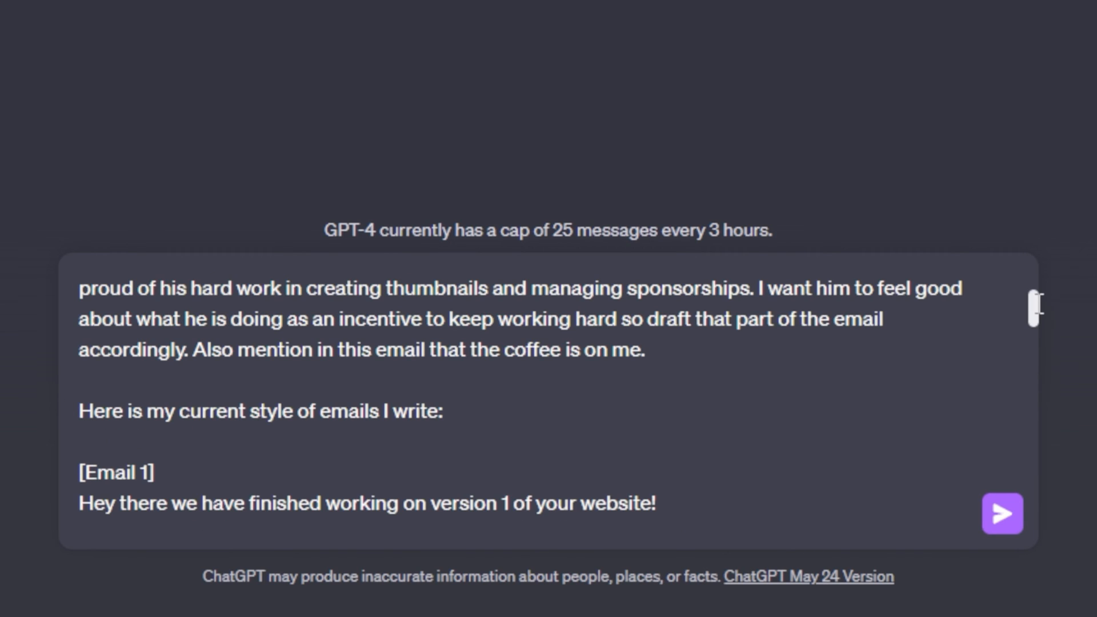
scroll(down, 3)
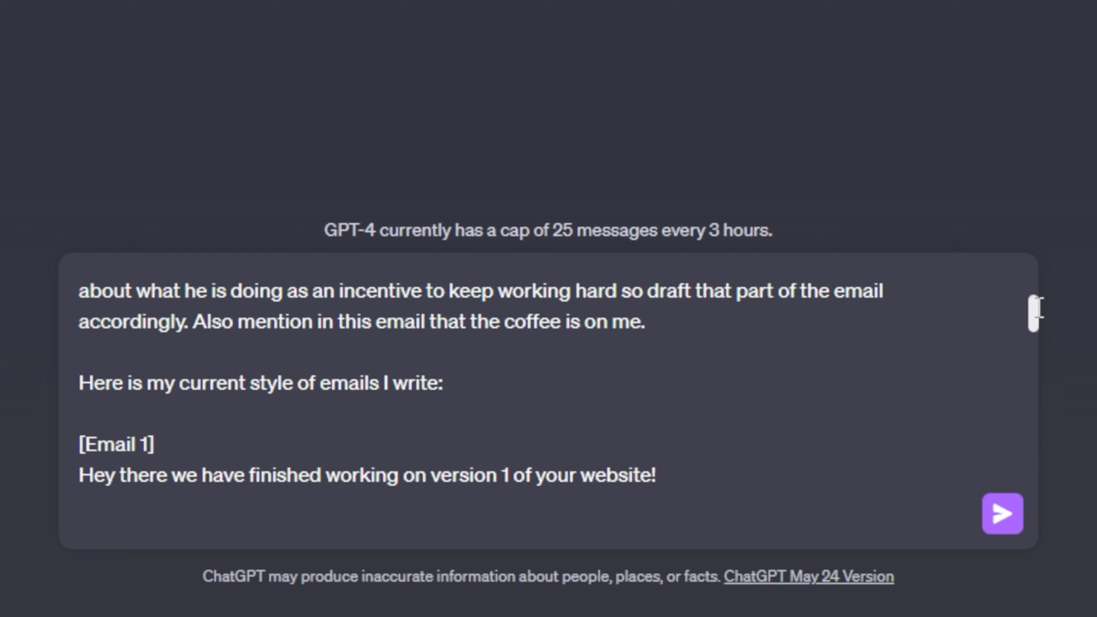
scroll(down, 3)
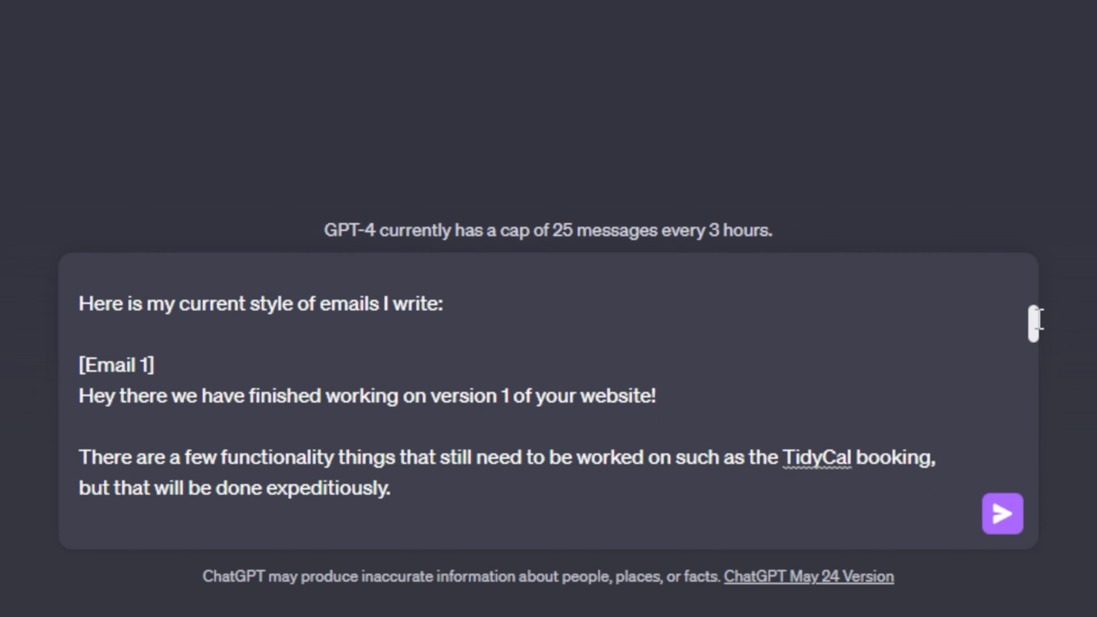
- Review the pasted sample emails from the Email 1 label down to the Tone line
double_click(115, 364)
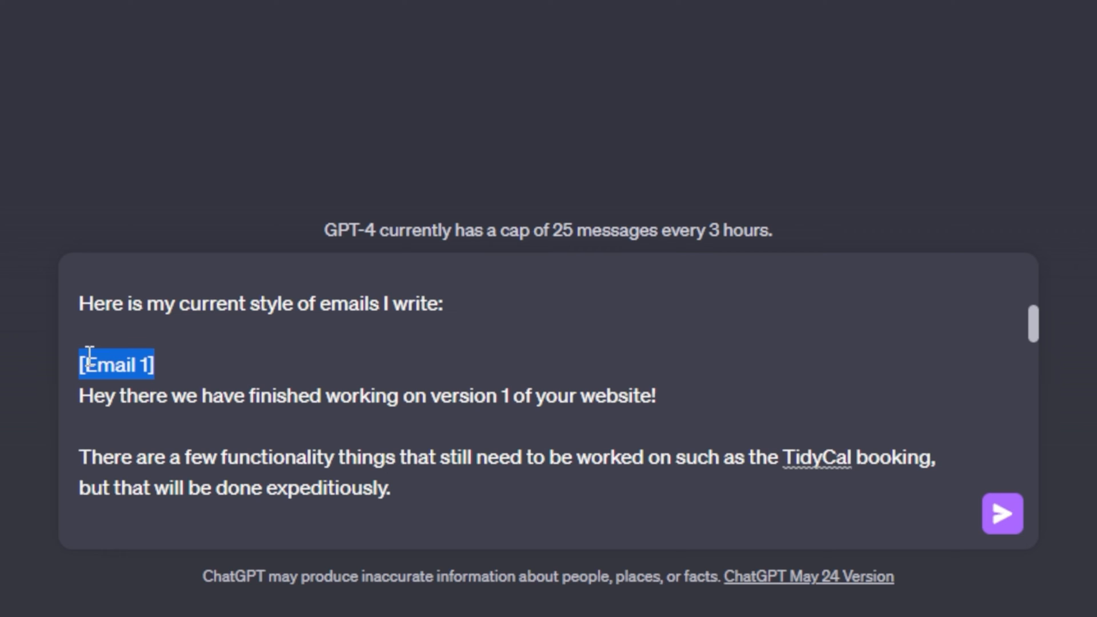
scroll(down, 3)
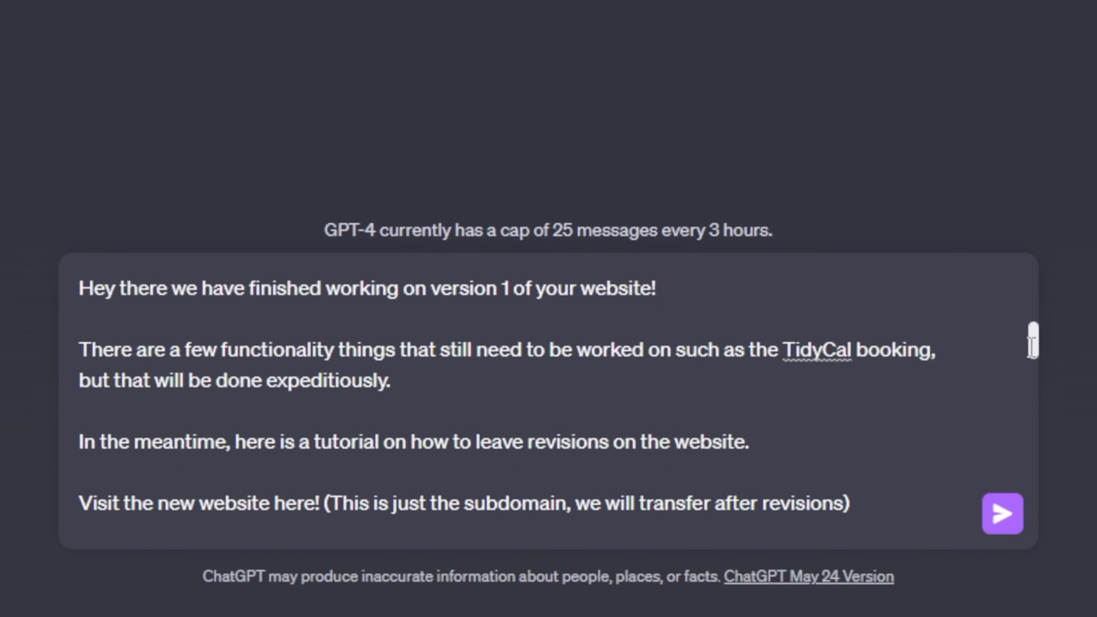
scroll(down, 3)
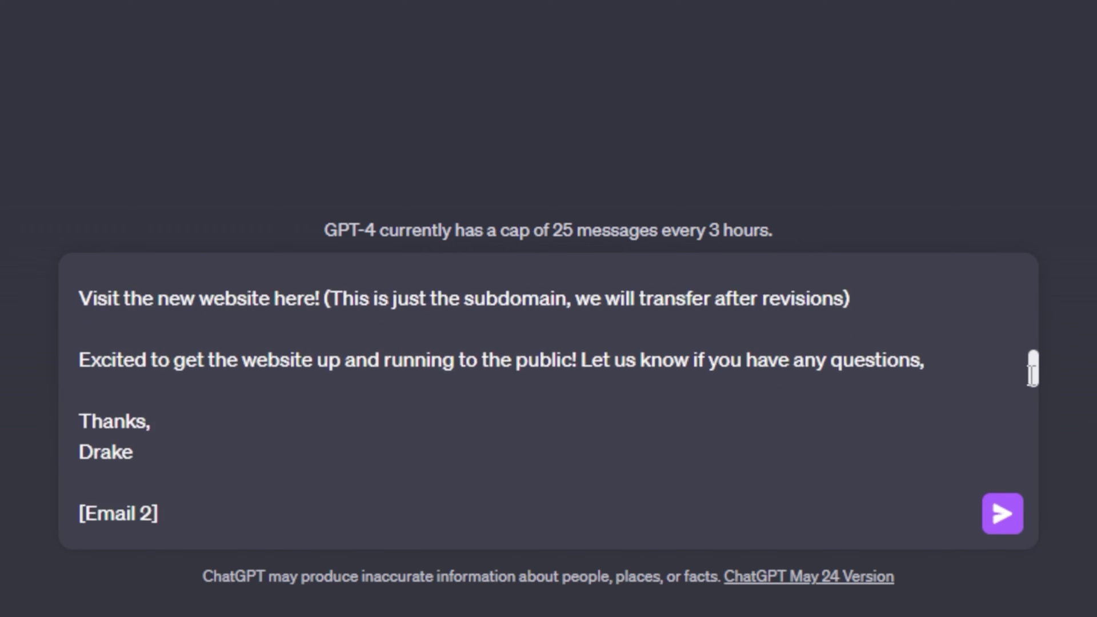
scroll(down, 3)
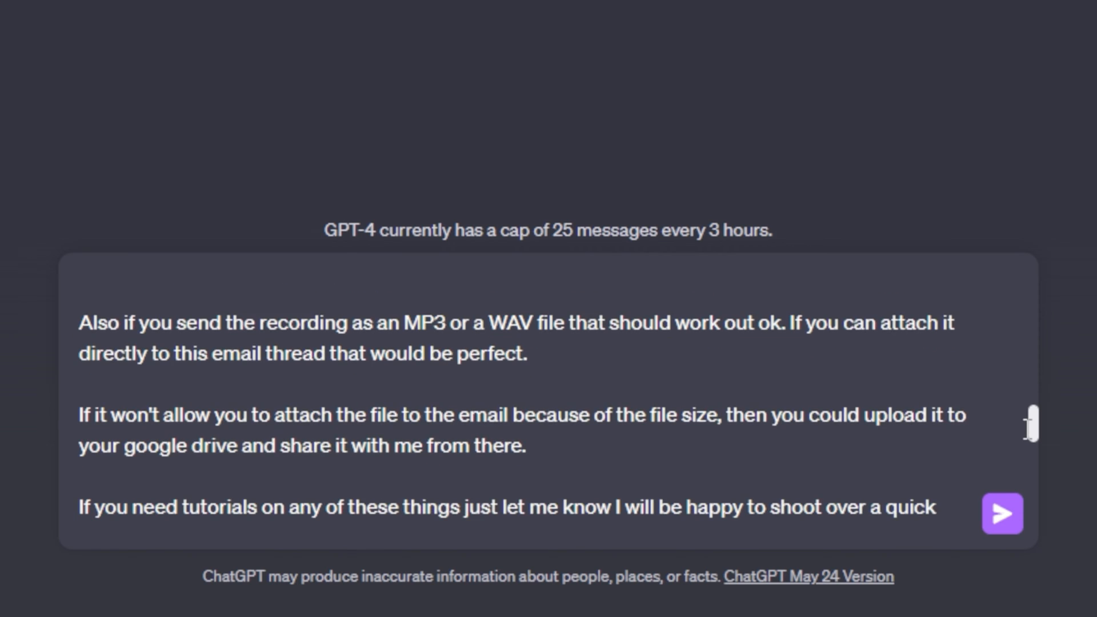
scroll(down, 3)
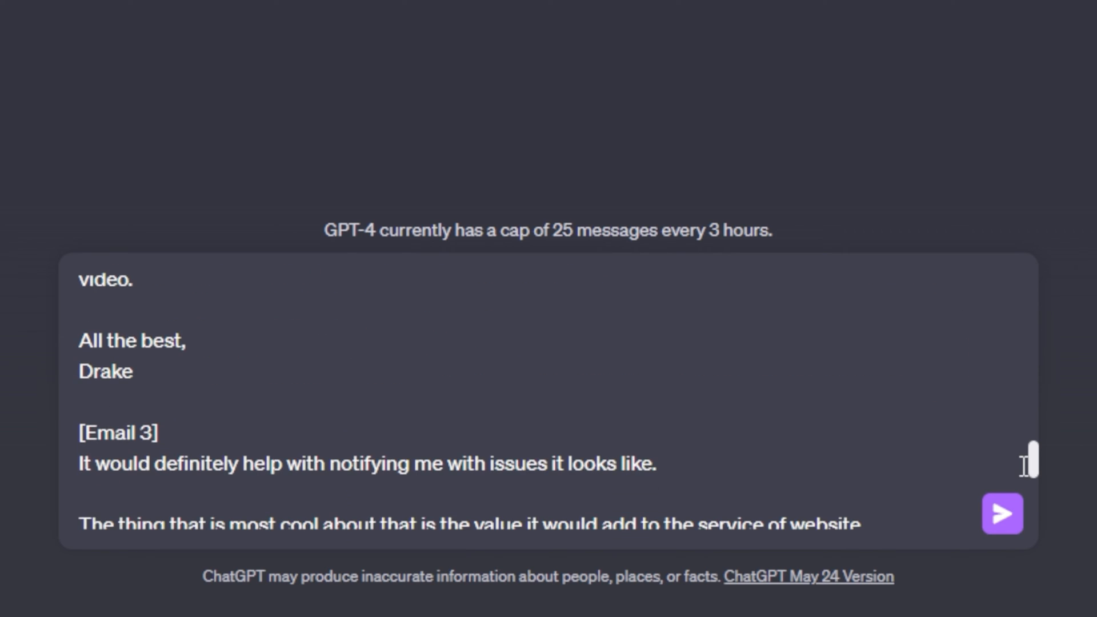
scroll(down, 3)
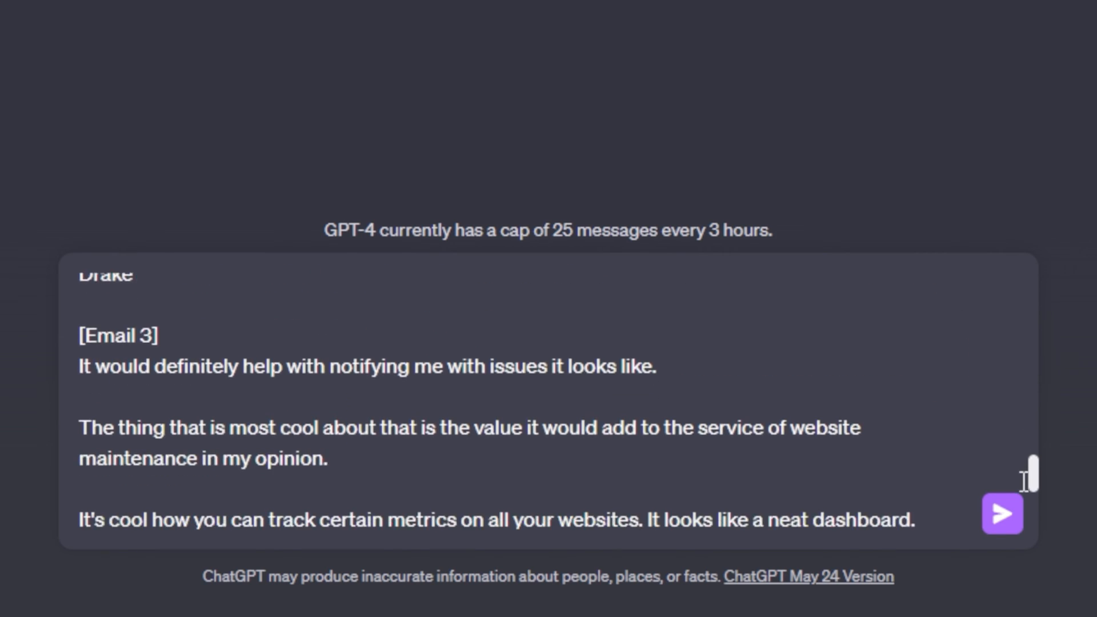
scroll(down, 3)
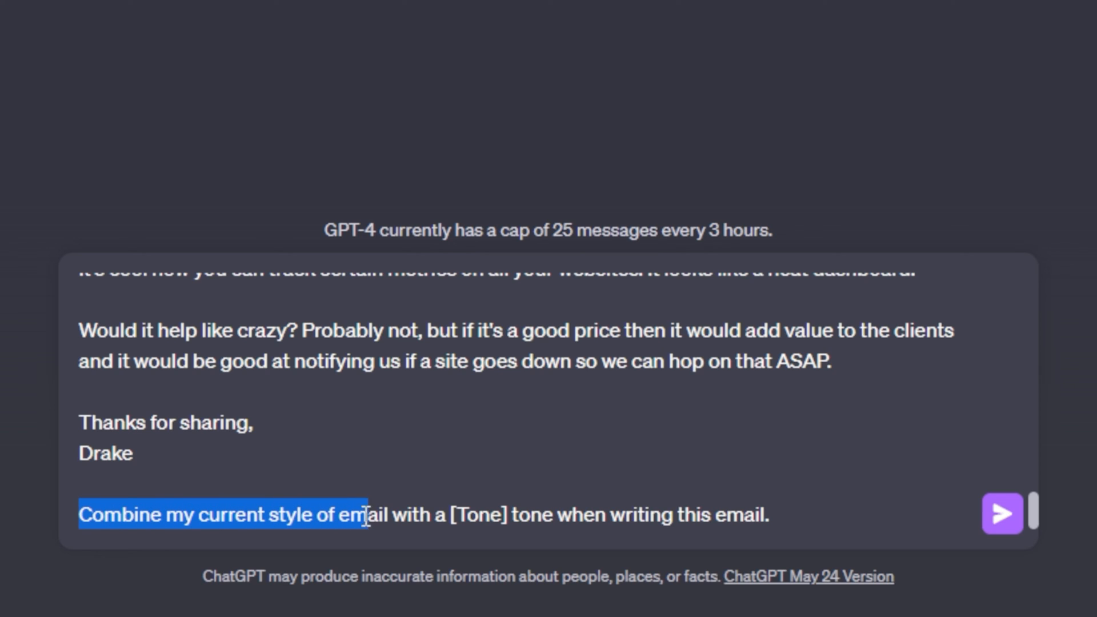
- Replace the [Tone] placeholder with 'an uplifting' in the closing line
double_click(493, 515)
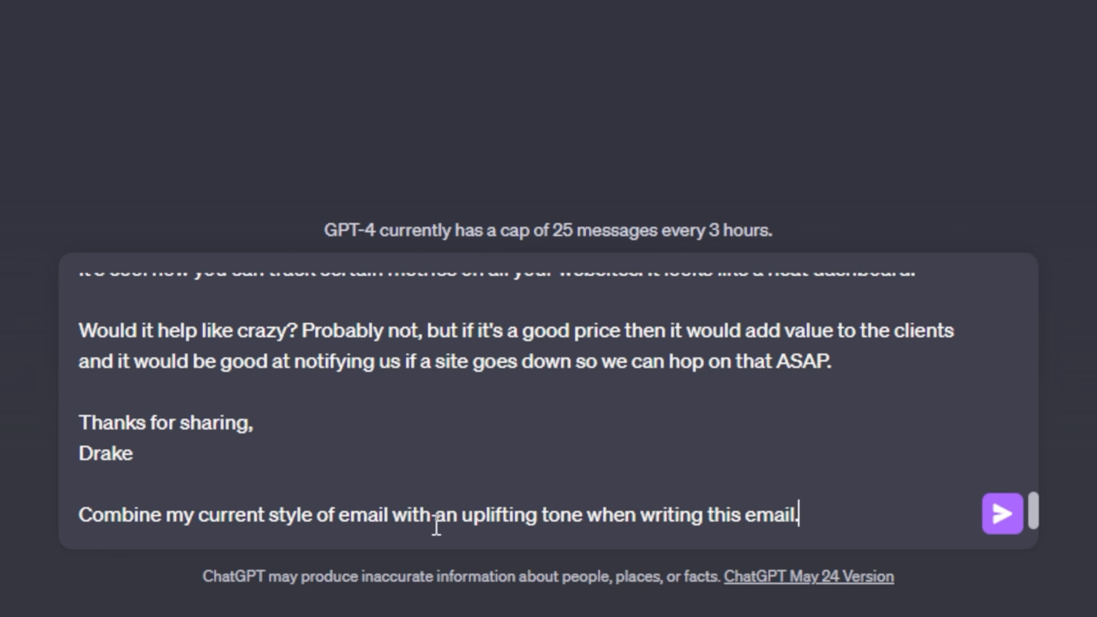
mouse_move(852, 520)
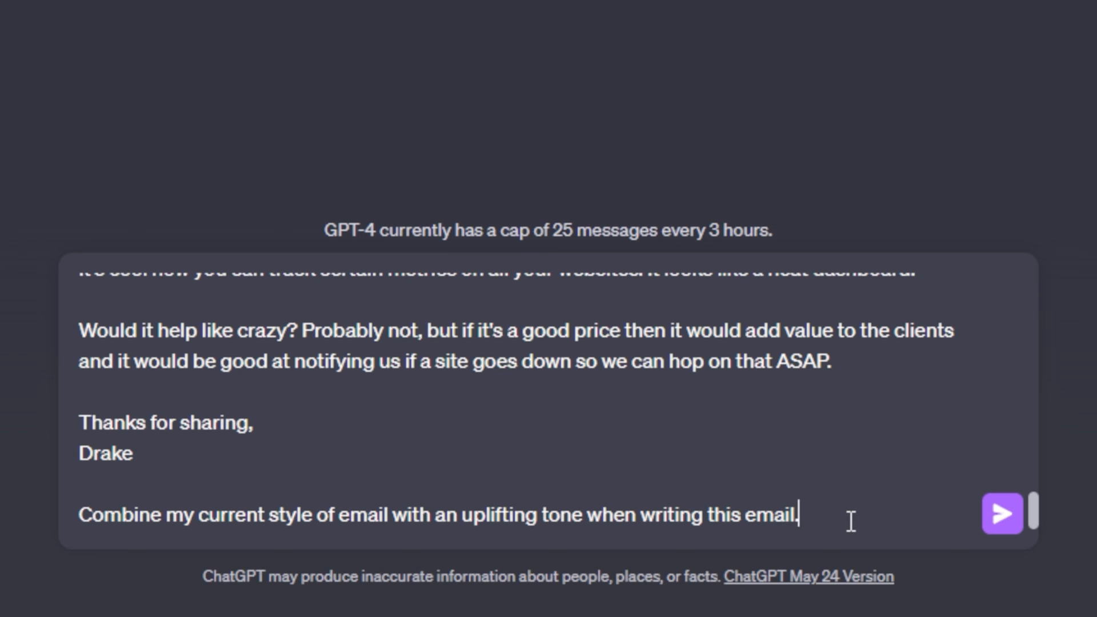
mouse_move(1002, 514)
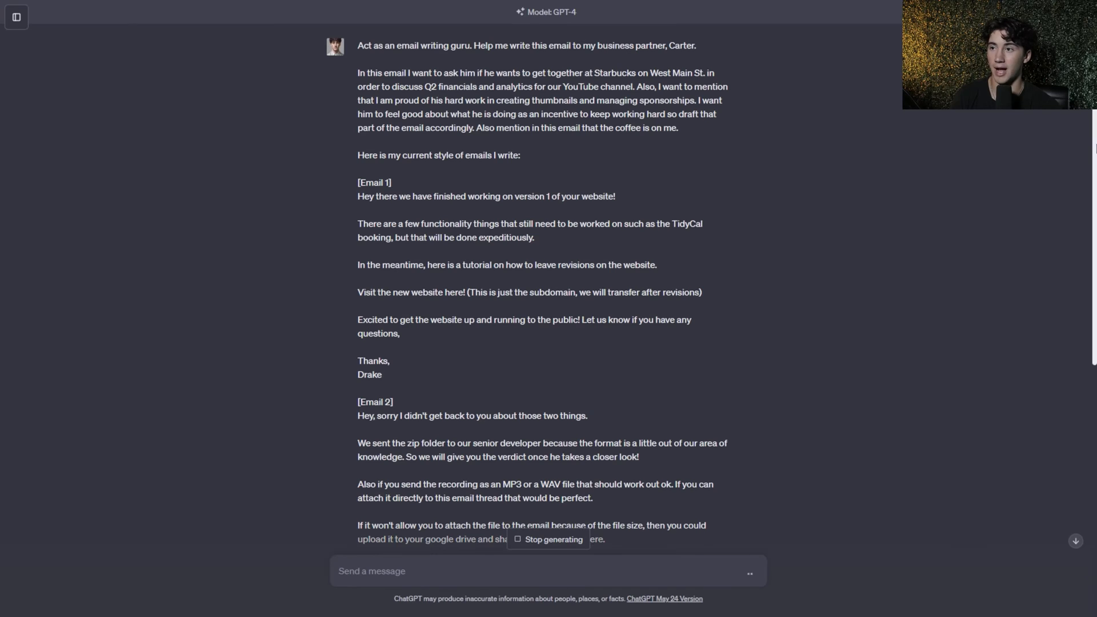
- Send the finished prompt and follow the posted message as ChatGPT begins replying
scroll(down, 3)
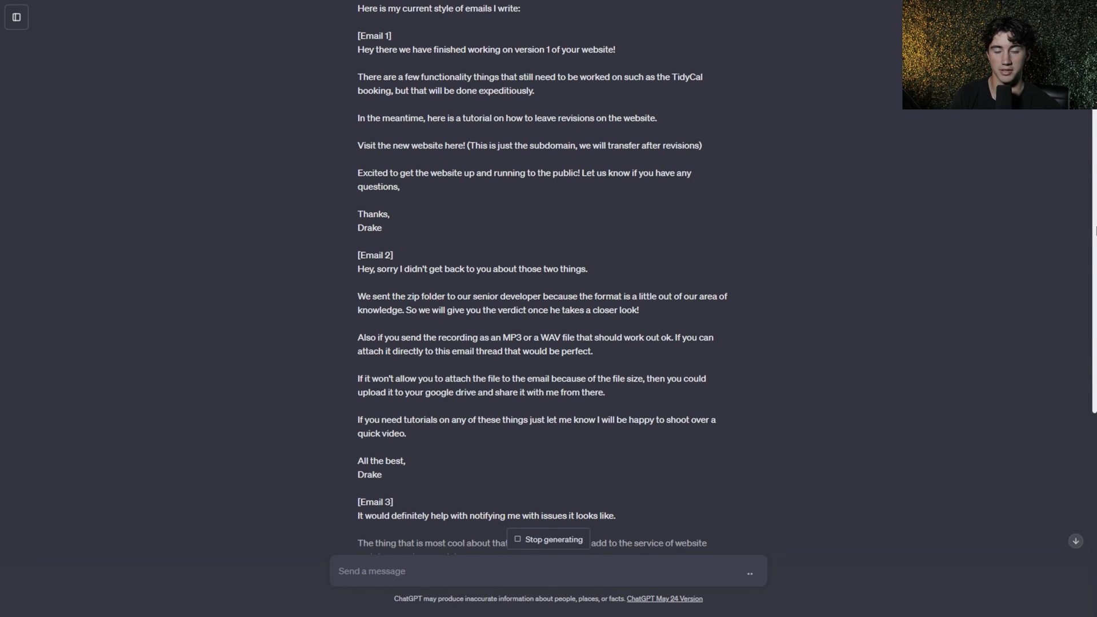
scroll(down, 3)
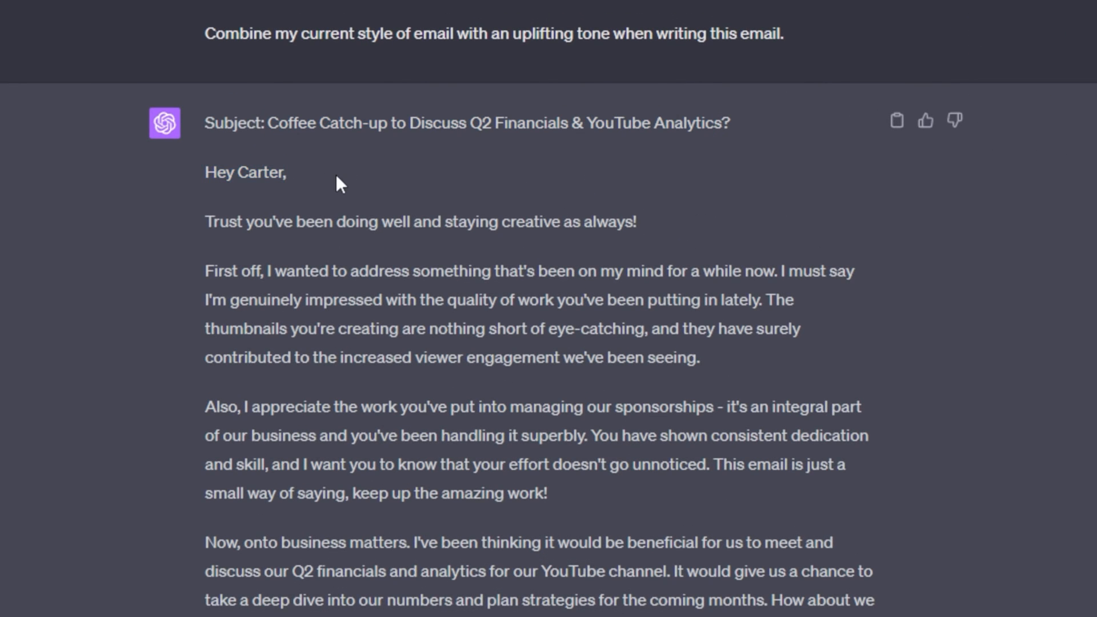
scroll(down, 3)
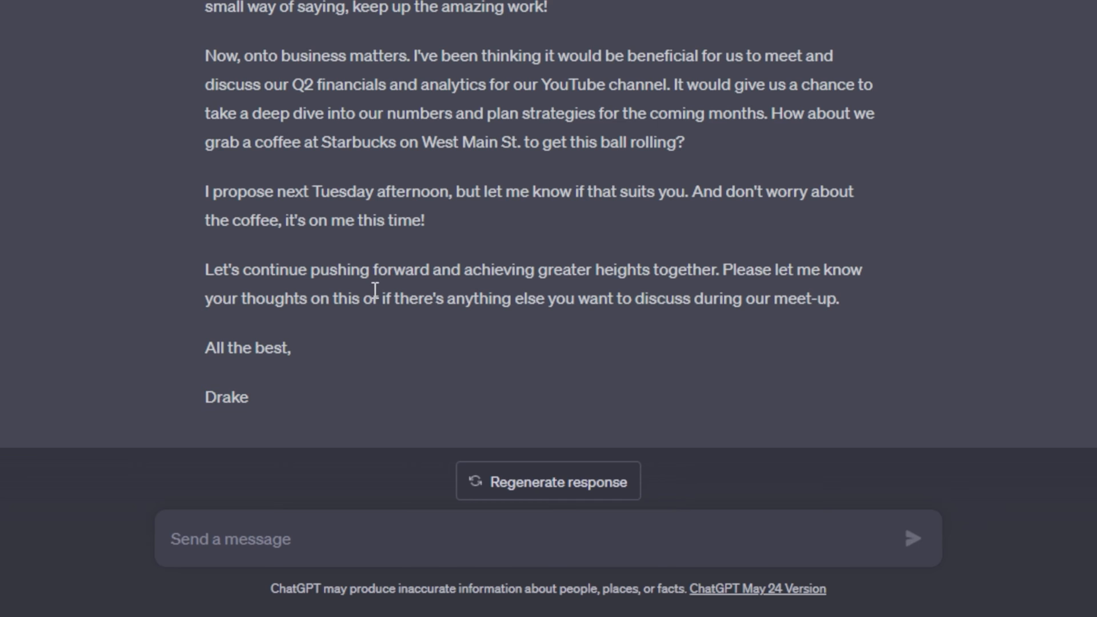
double_click(244, 347)
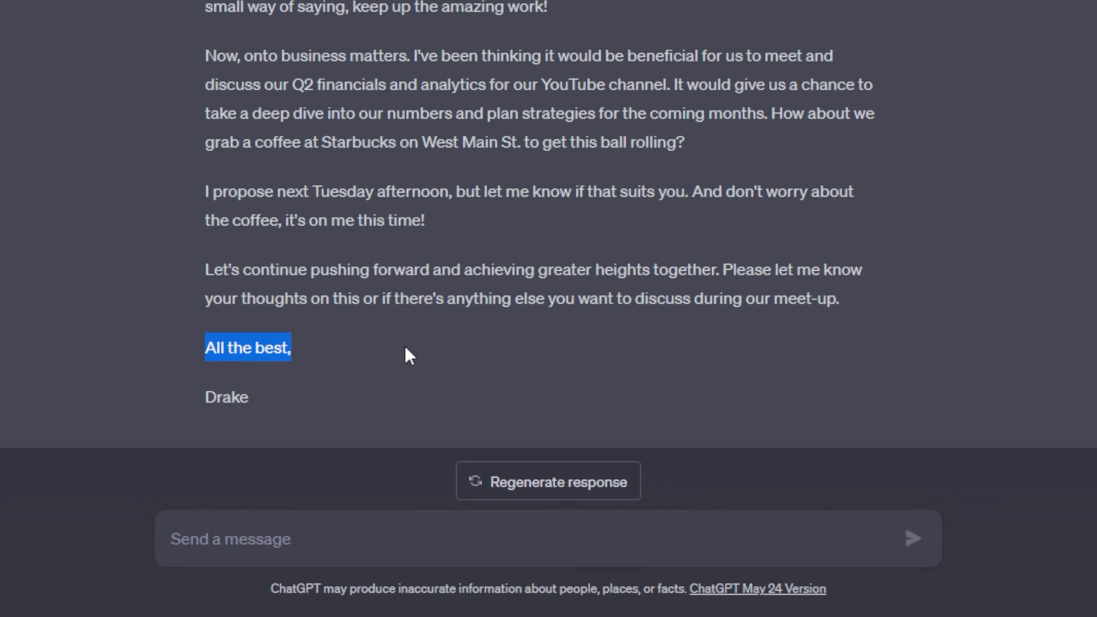
scroll(up, 3)
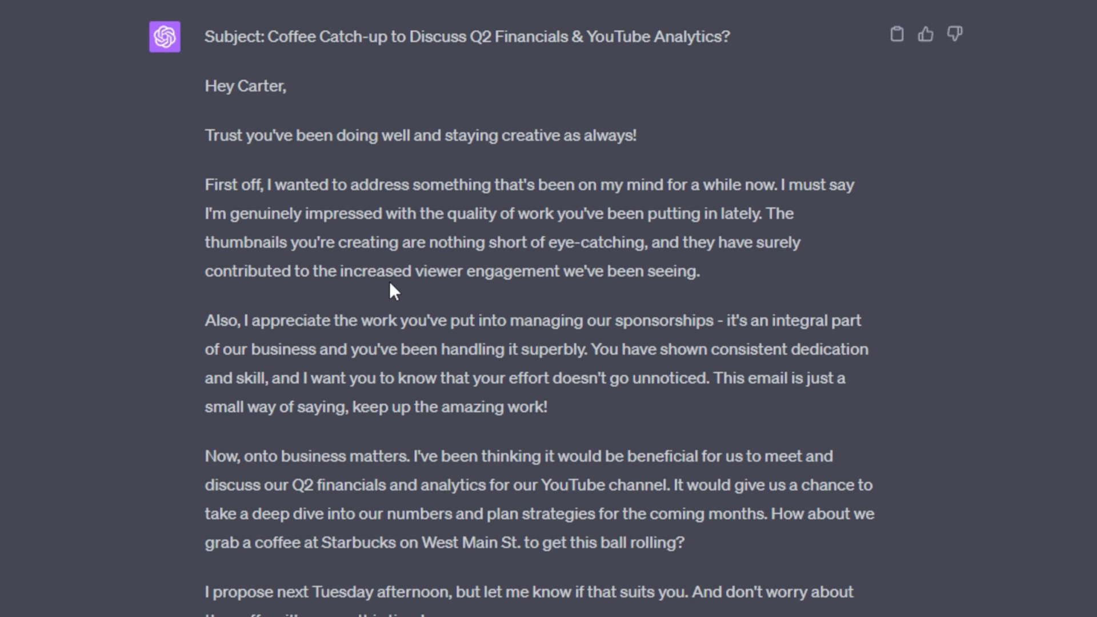
mouse_move(569, 417)
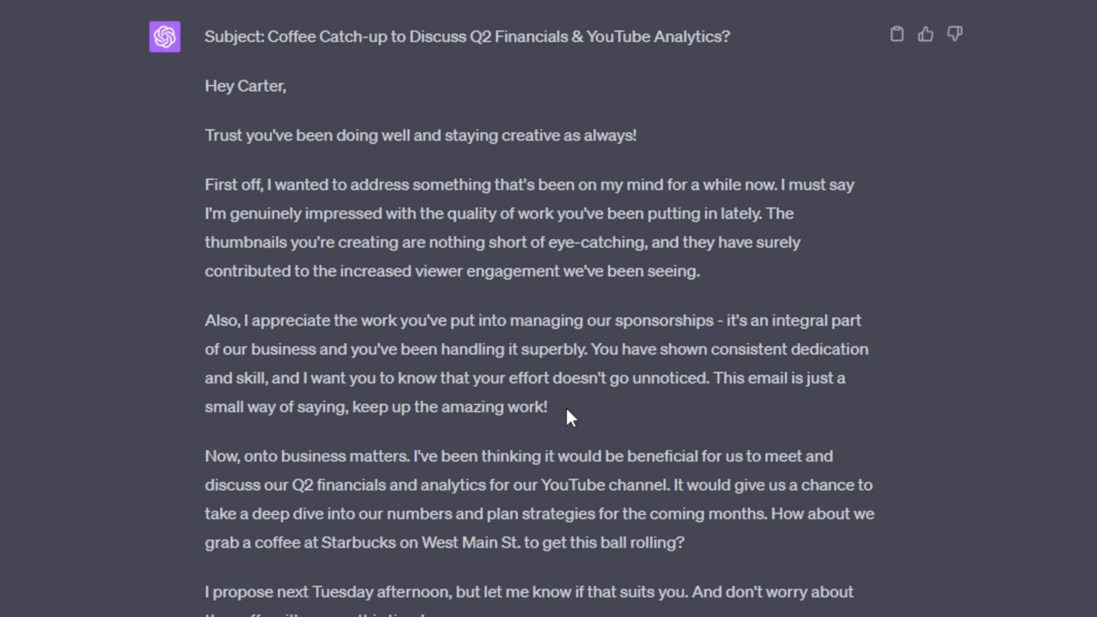
mouse_move(327, 192)
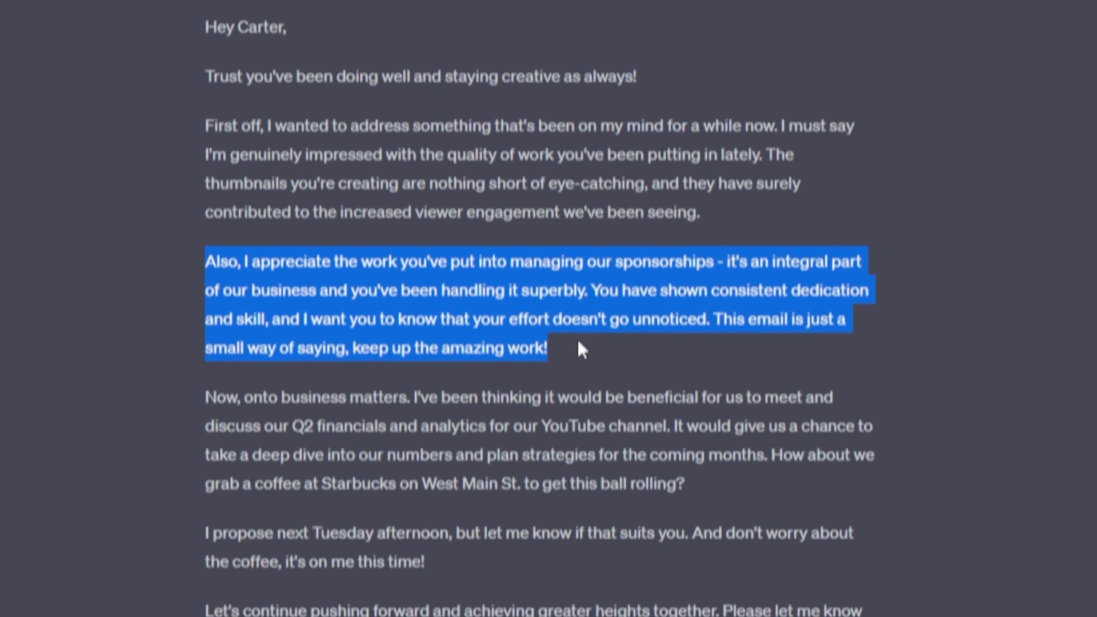
scroll(up, 3)
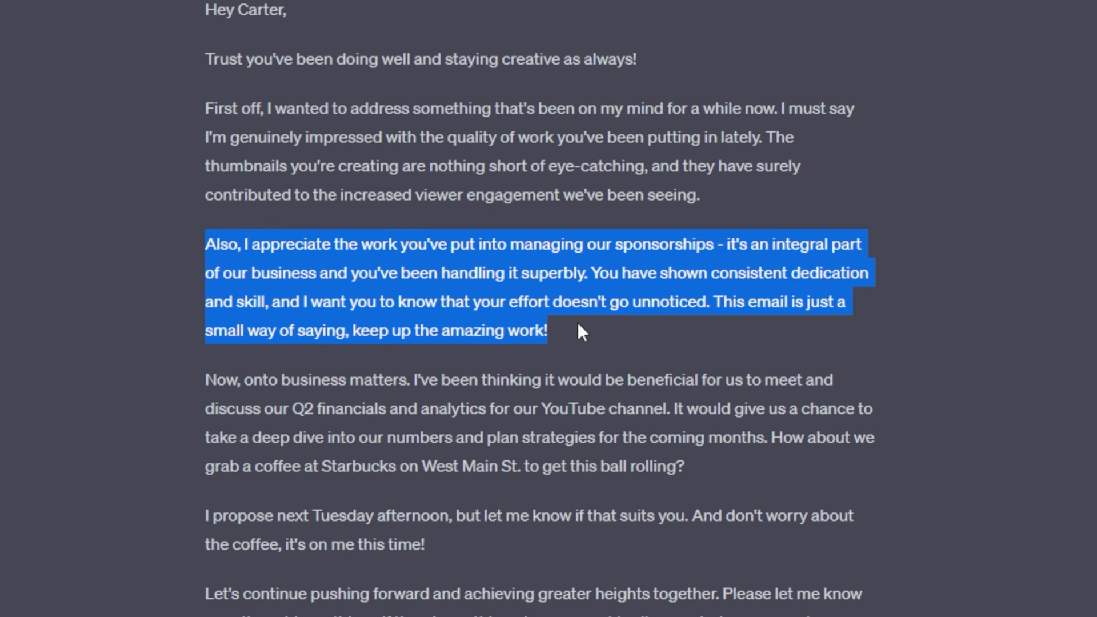
click(746, 301)
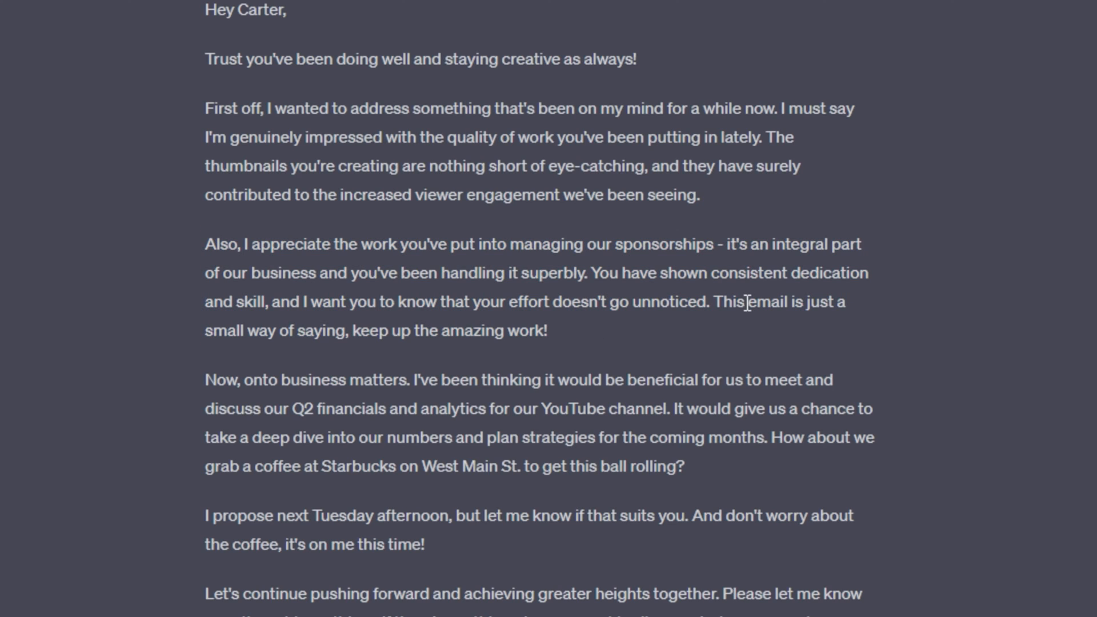
mouse_move(740, 301)
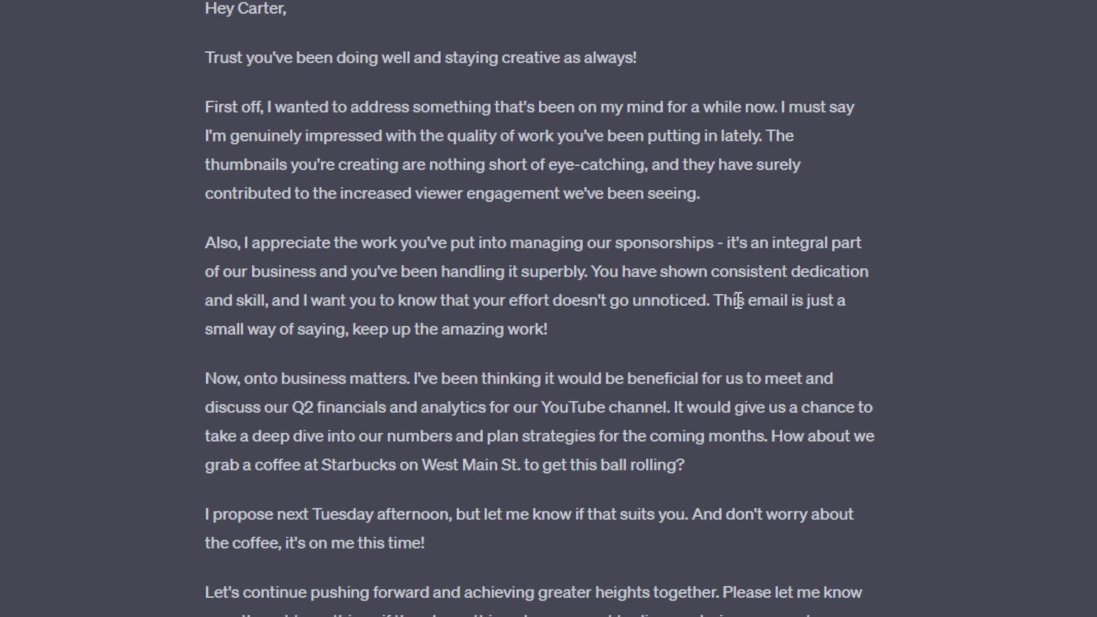
scroll(down, 3)
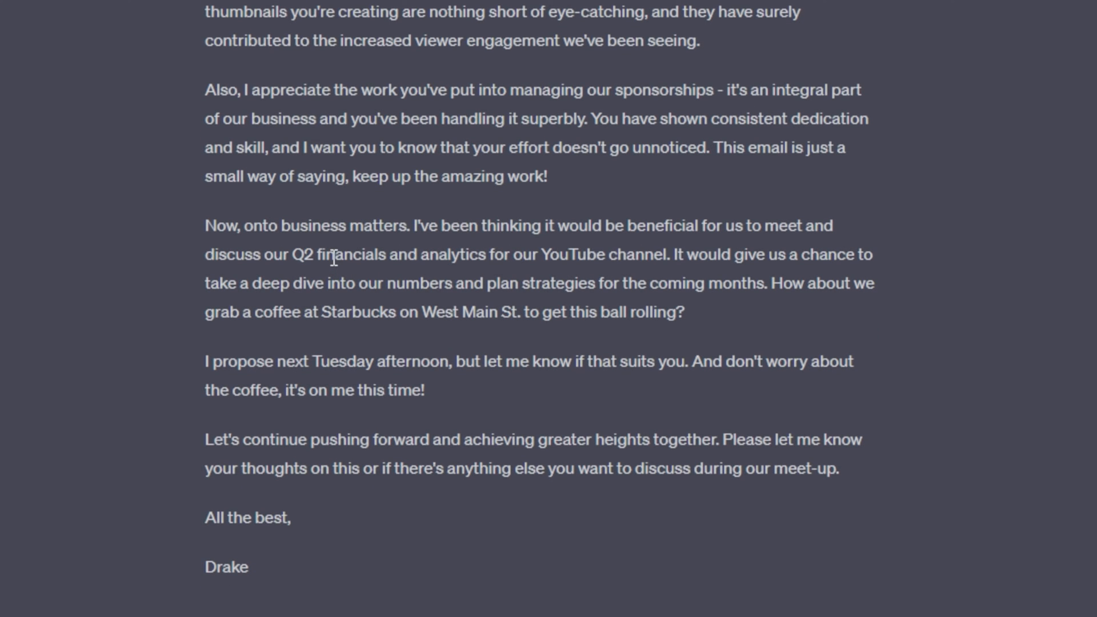
mouse_move(567, 362)
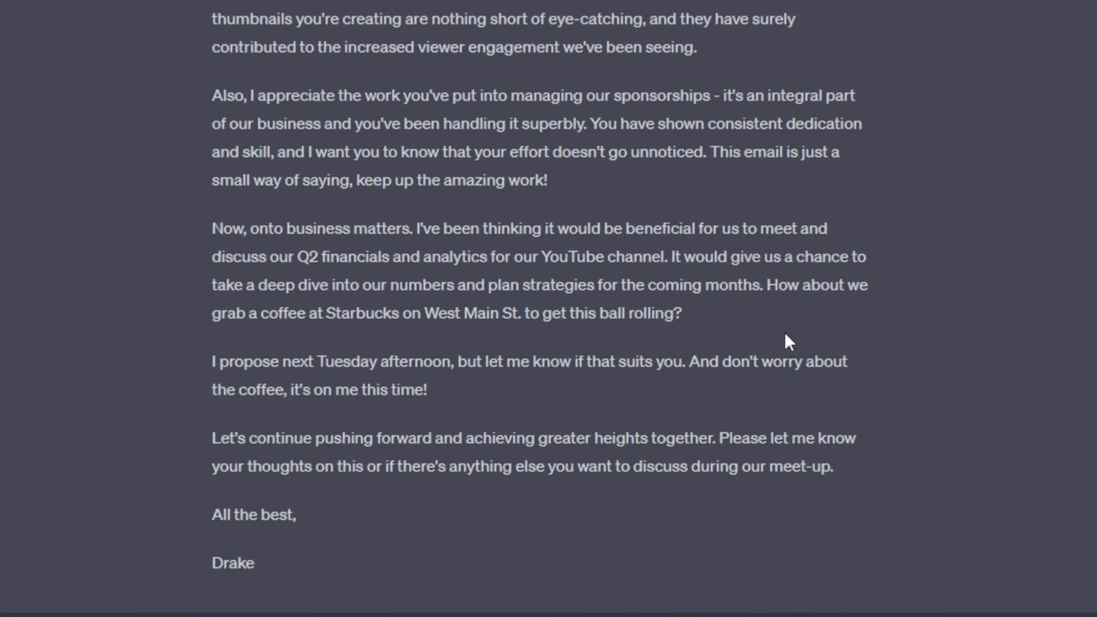
scroll(up, 3)
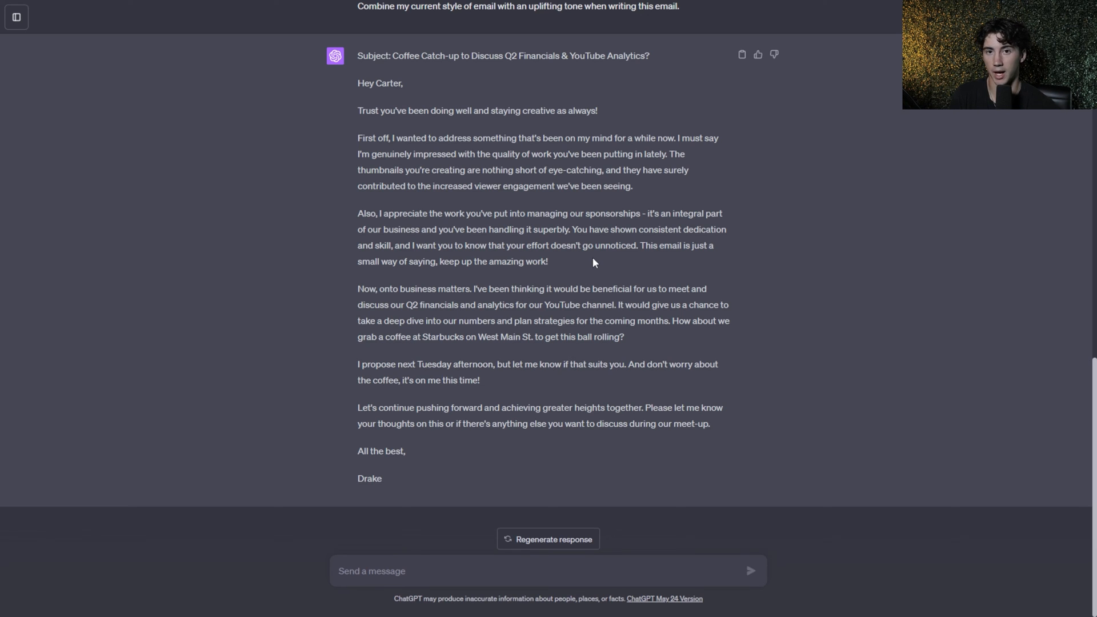
scroll(up, 3)
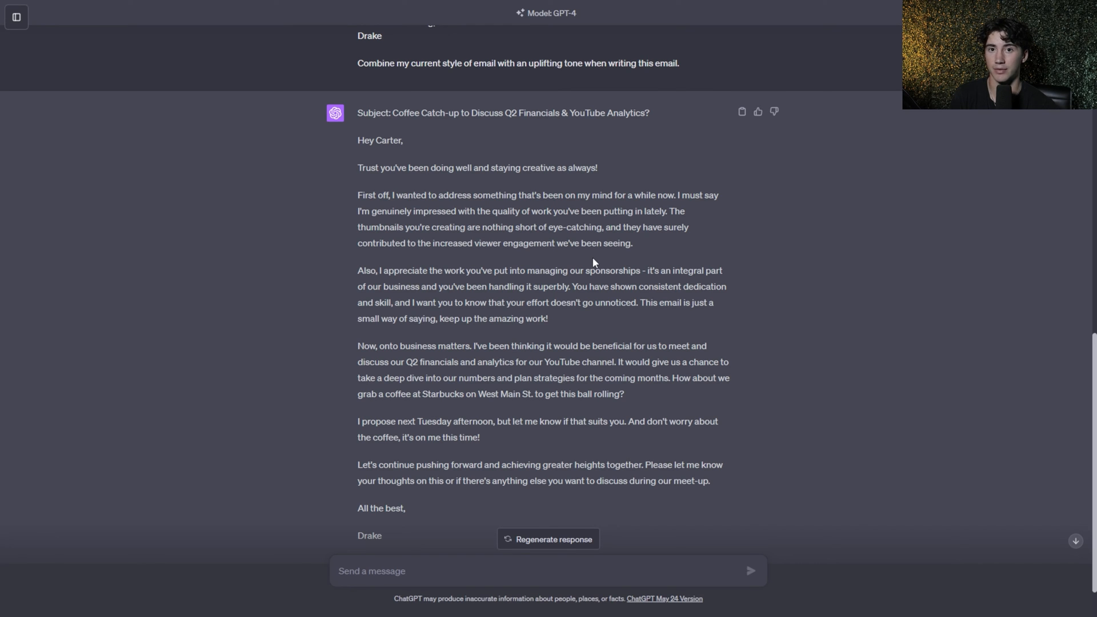
scroll(up, 3)
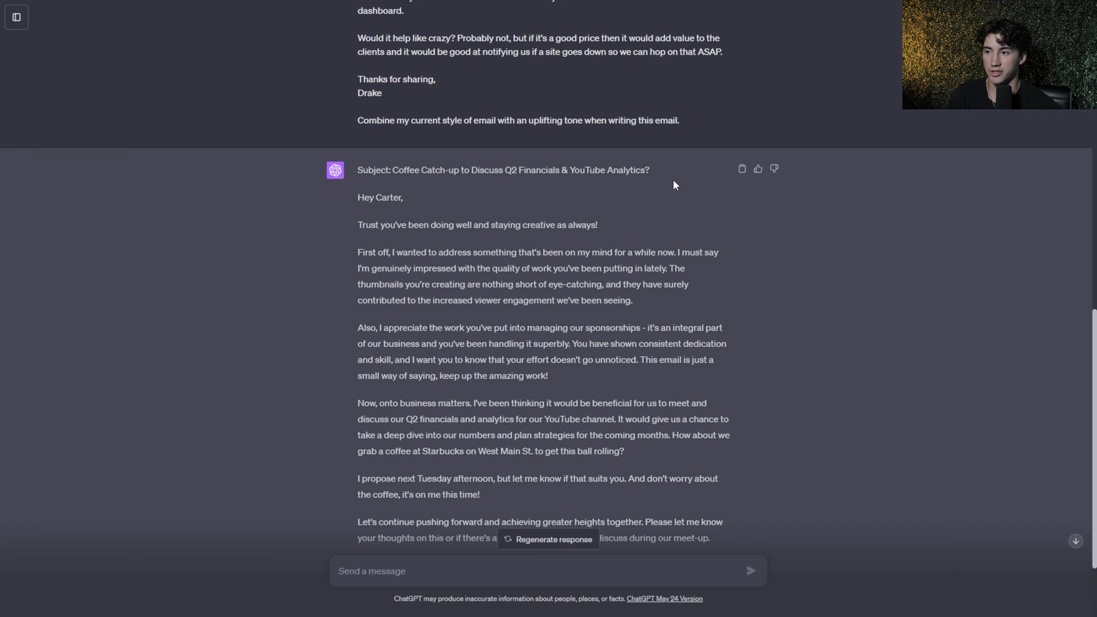
- Edit the sent prompt's tone from 'uplifting' to 'depressing' and resubmit it via Save & Submit
scroll(up, 3)
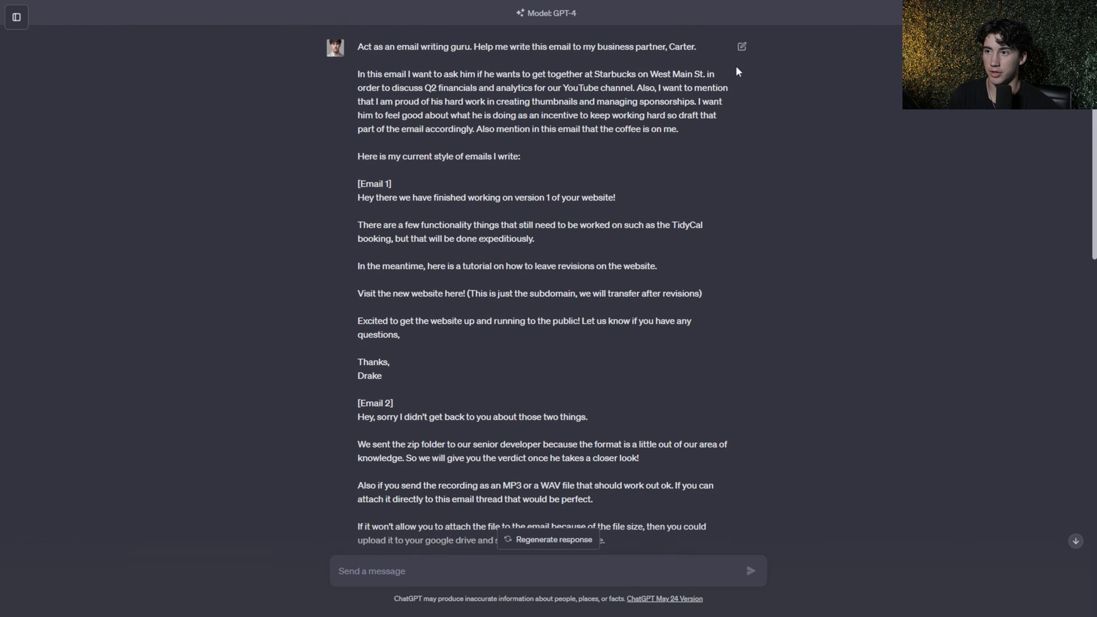
mouse_move(723, 326)
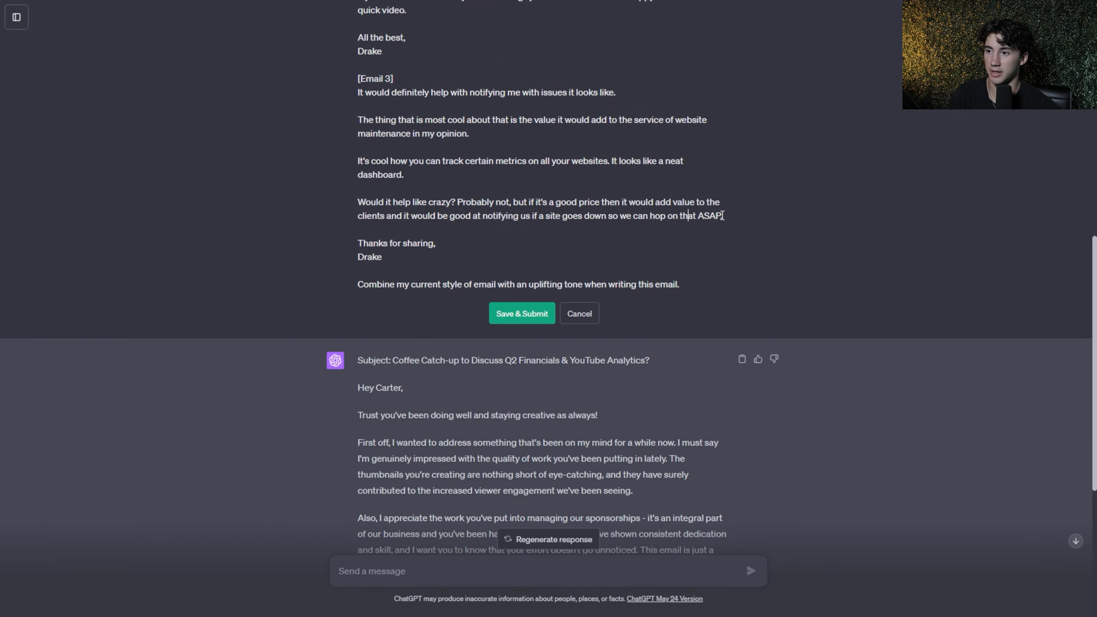
scroll(down, 3)
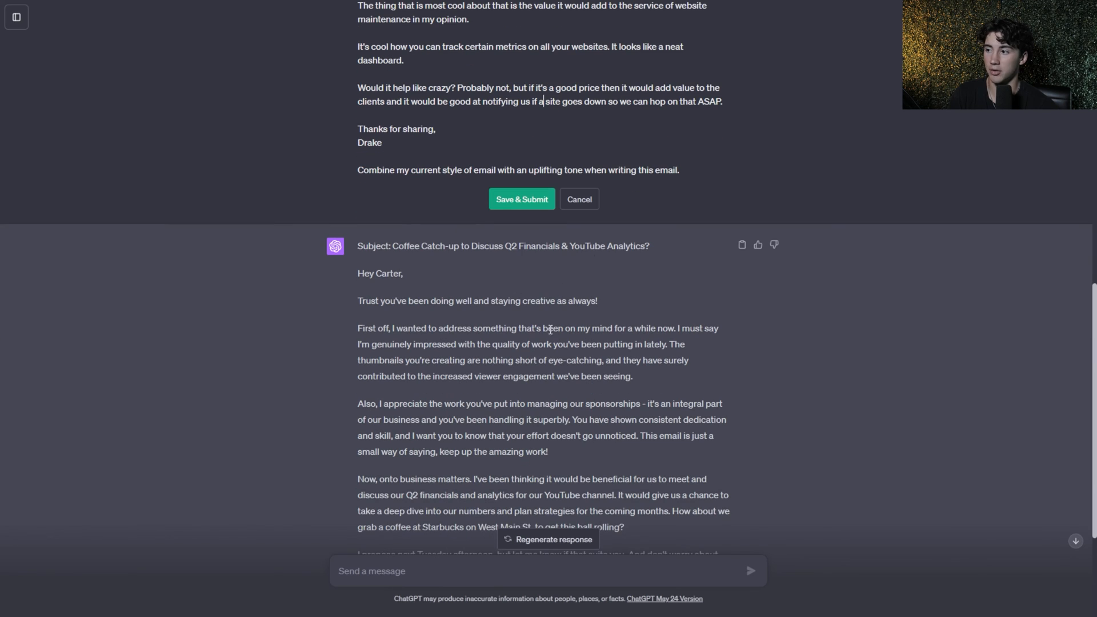
mouse_move(622, 324)
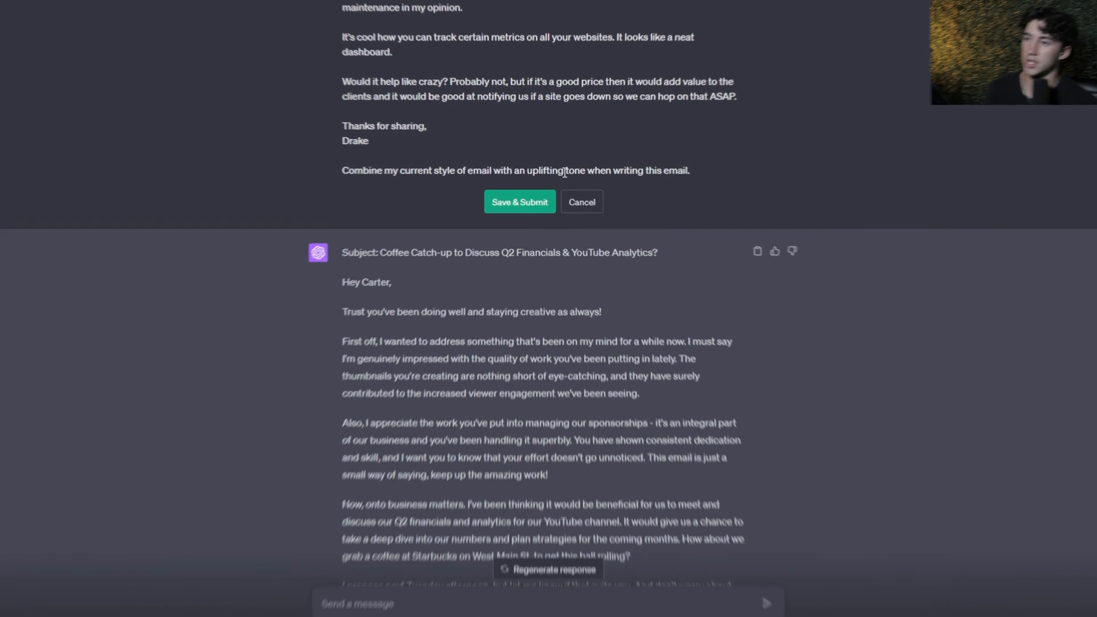
double_click(549, 171)
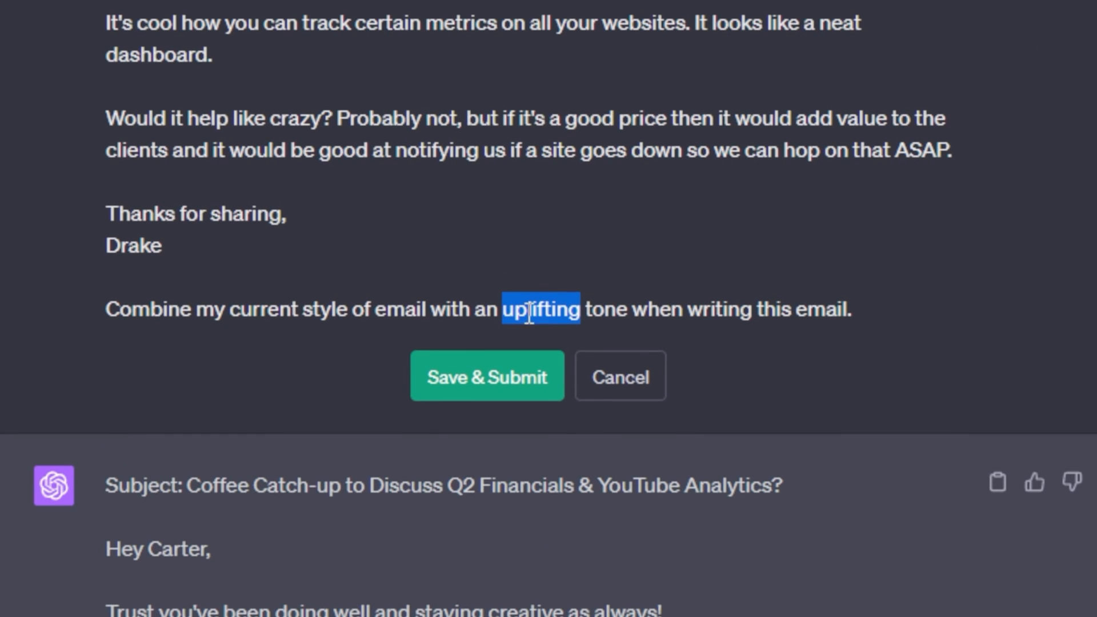
text(de)
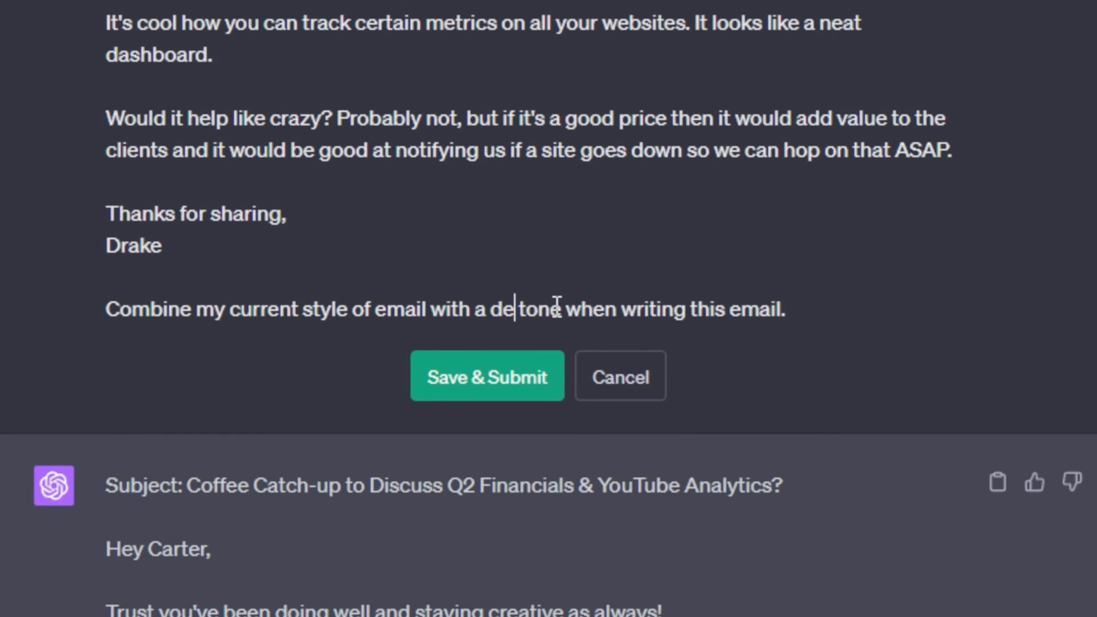
text(pressing)
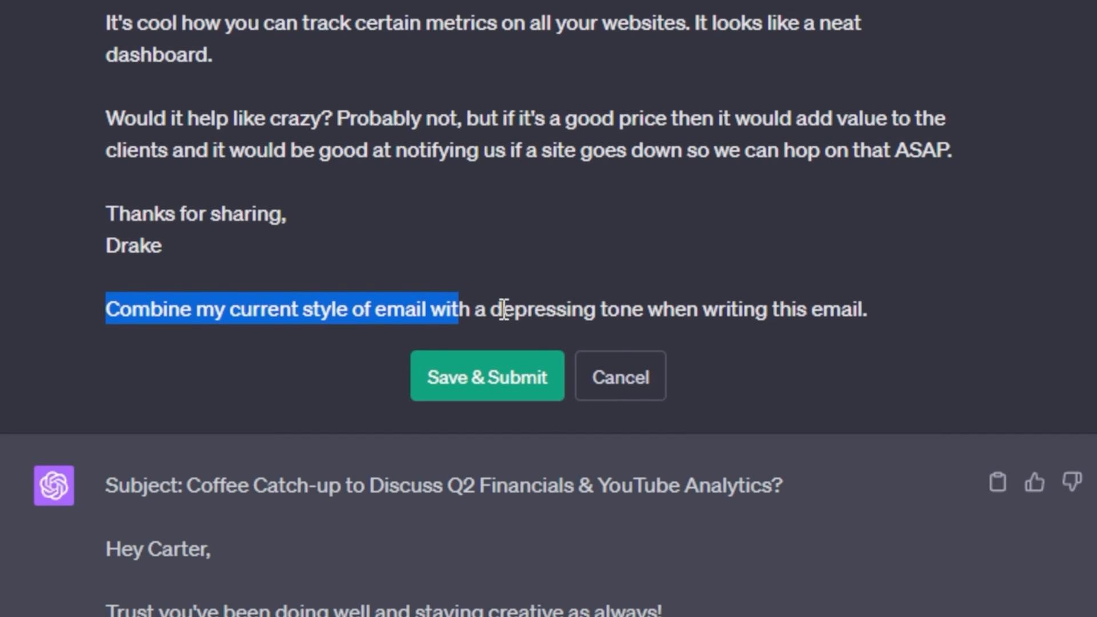
click(866, 310)
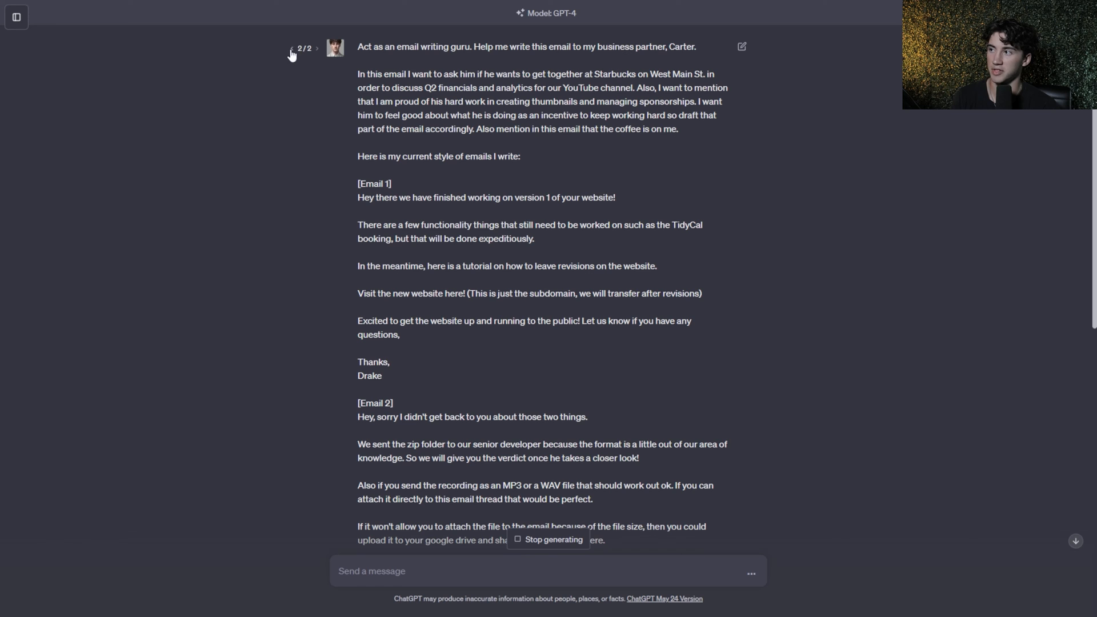
mouse_move(731, 40)
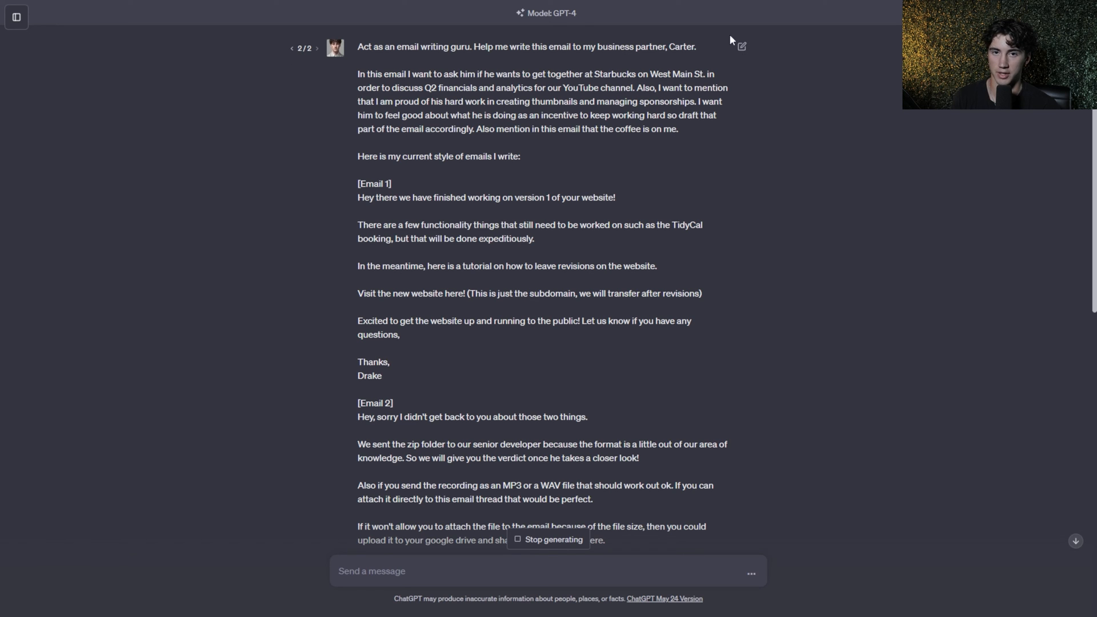
- Read through the regenerated somber-tone email to Carter down to the 'Take care' sign-off signed Drake
scroll(down, 3)
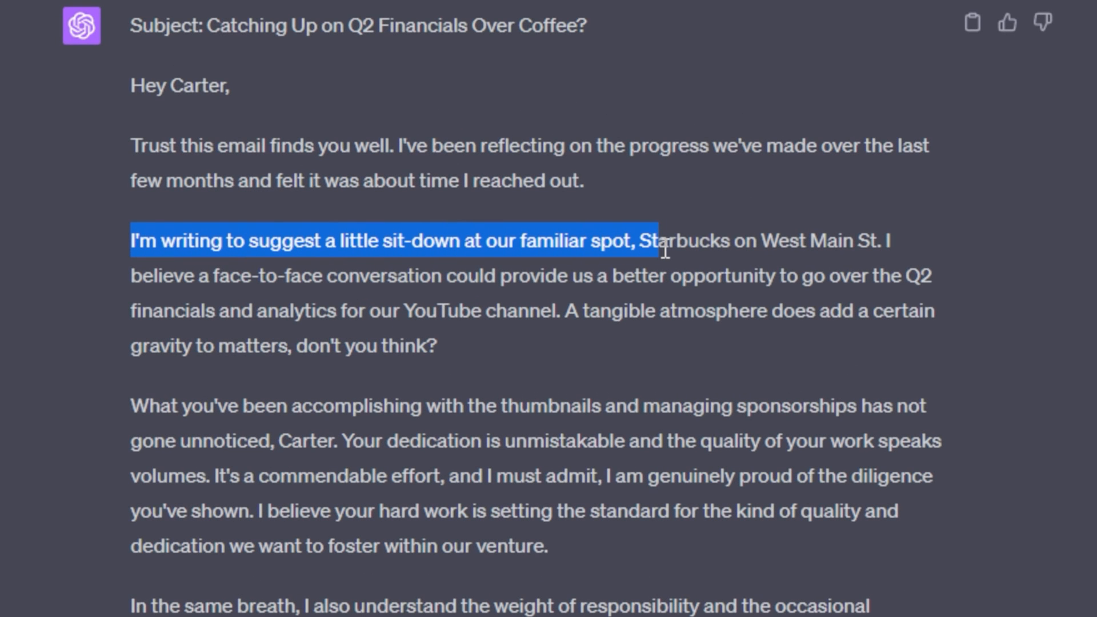
mouse_move(237, 302)
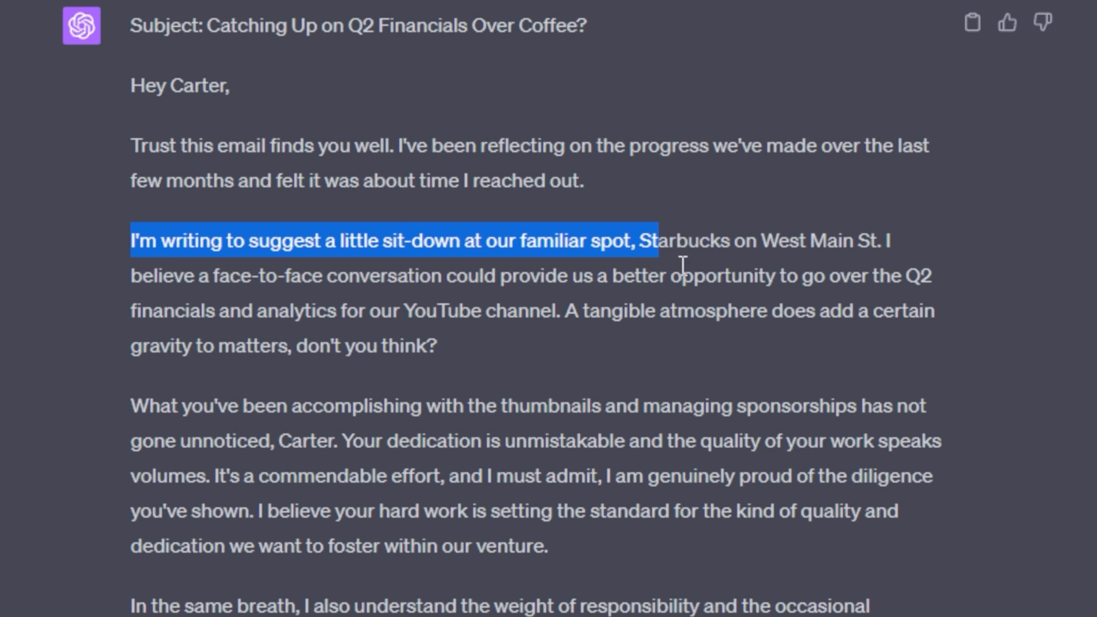
mouse_move(316, 383)
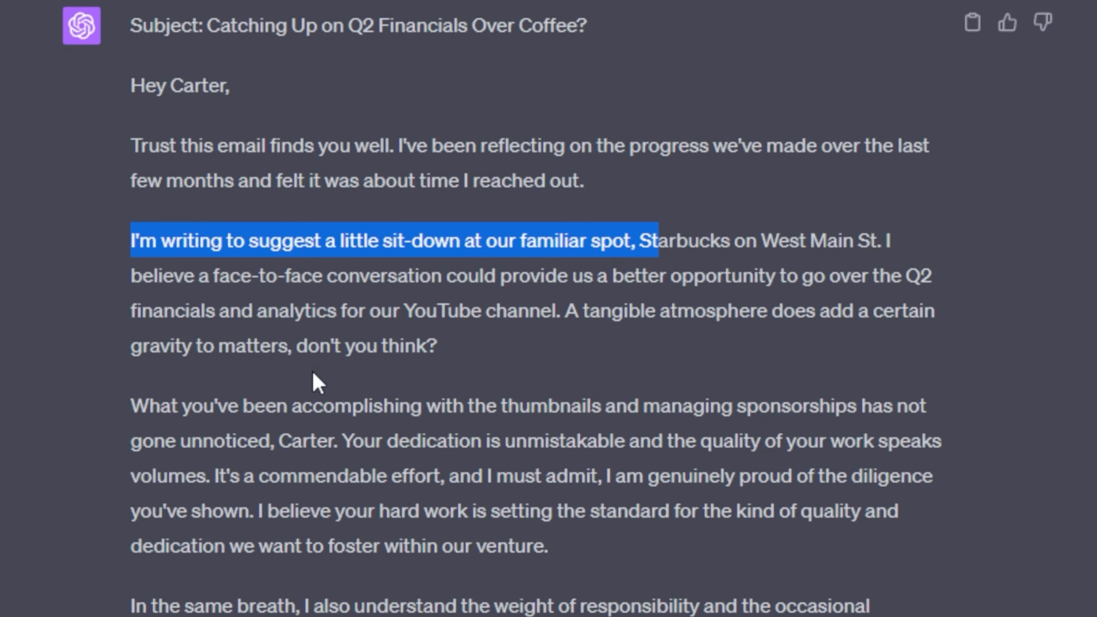
mouse_move(557, 362)
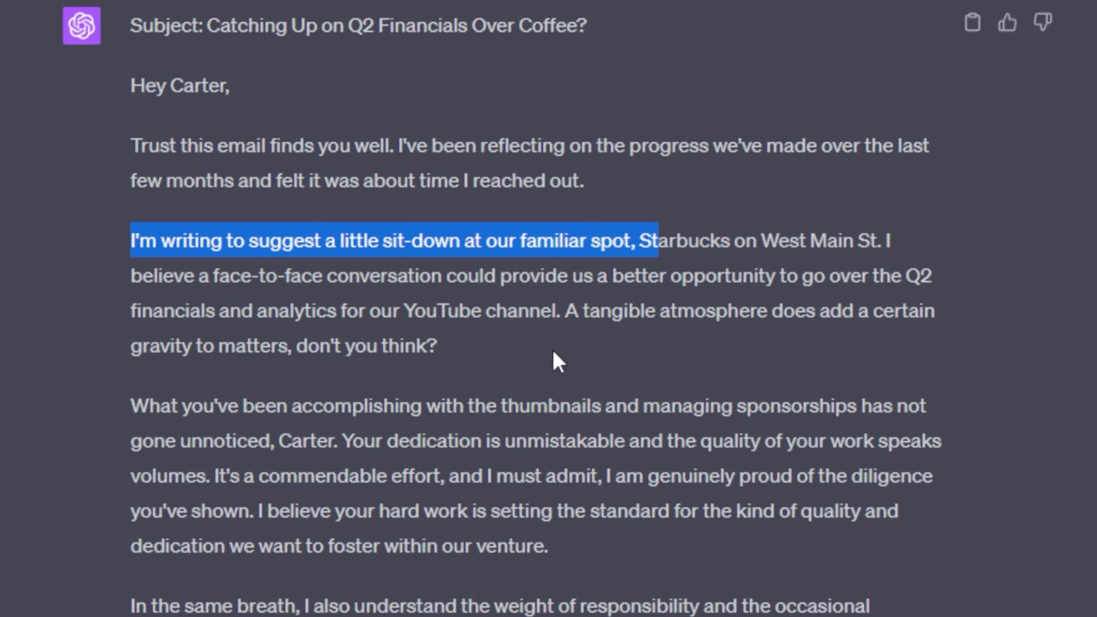
mouse_move(300, 297)
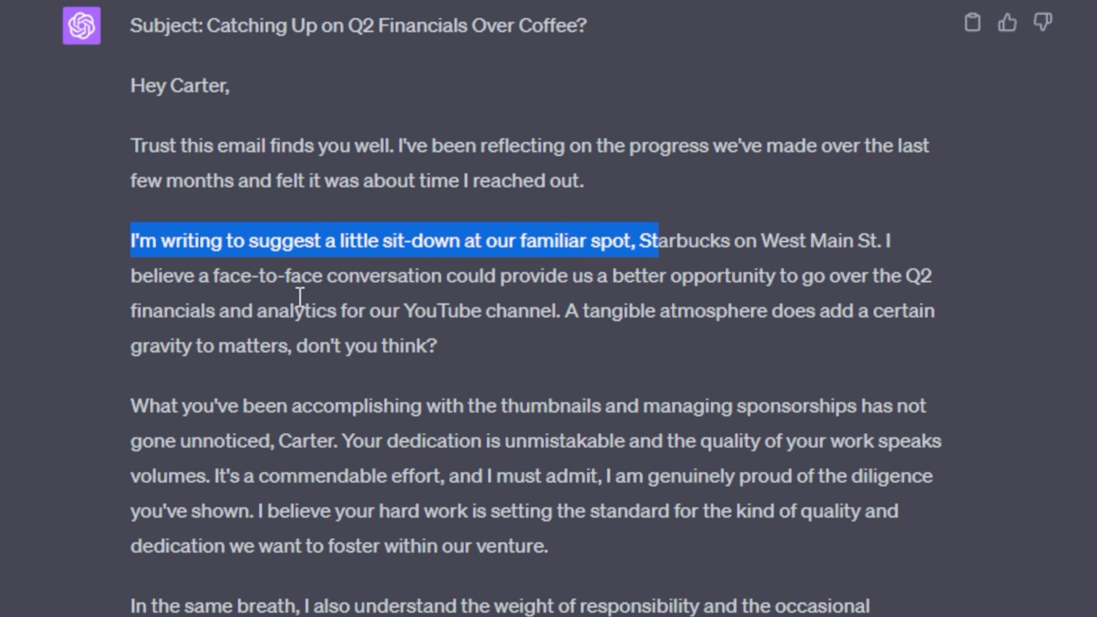
mouse_move(658, 336)
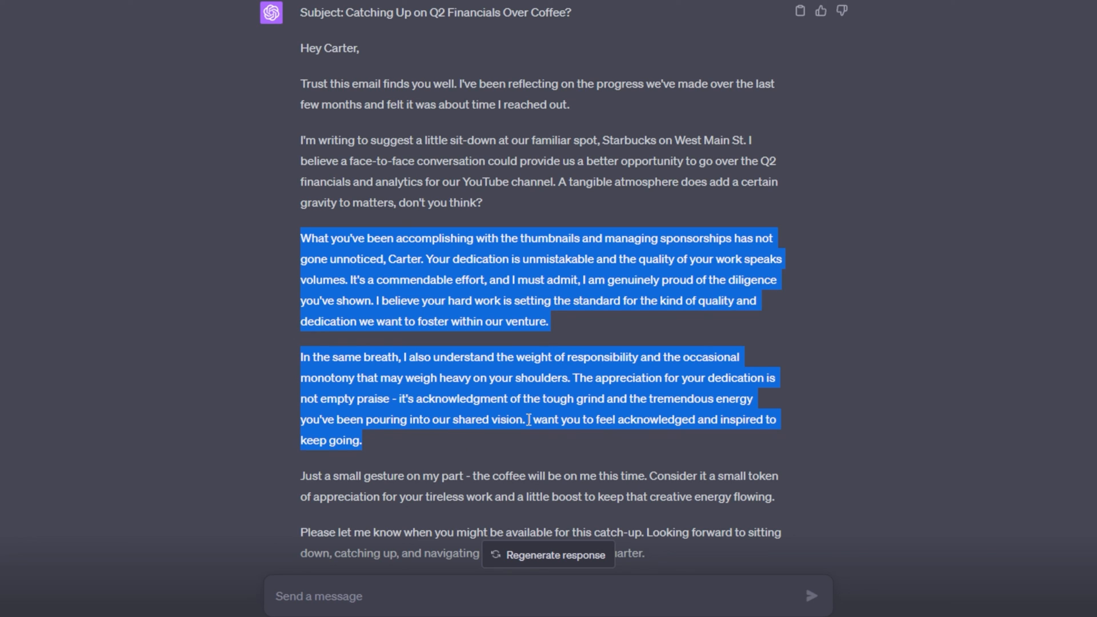
click(527, 359)
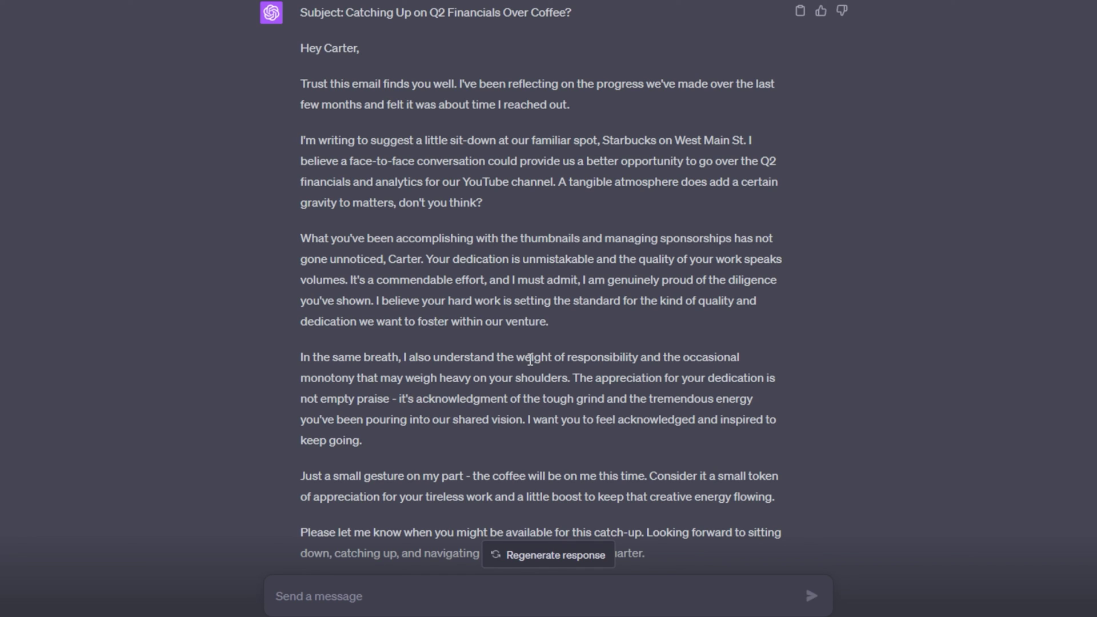
scroll(down, 3)
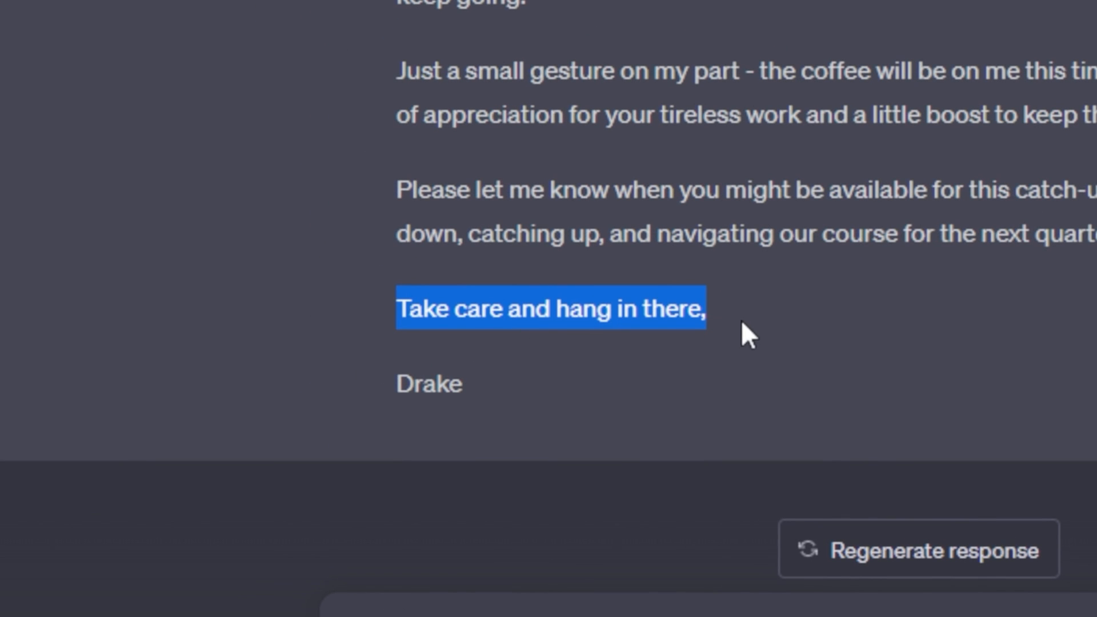
click(758, 329)
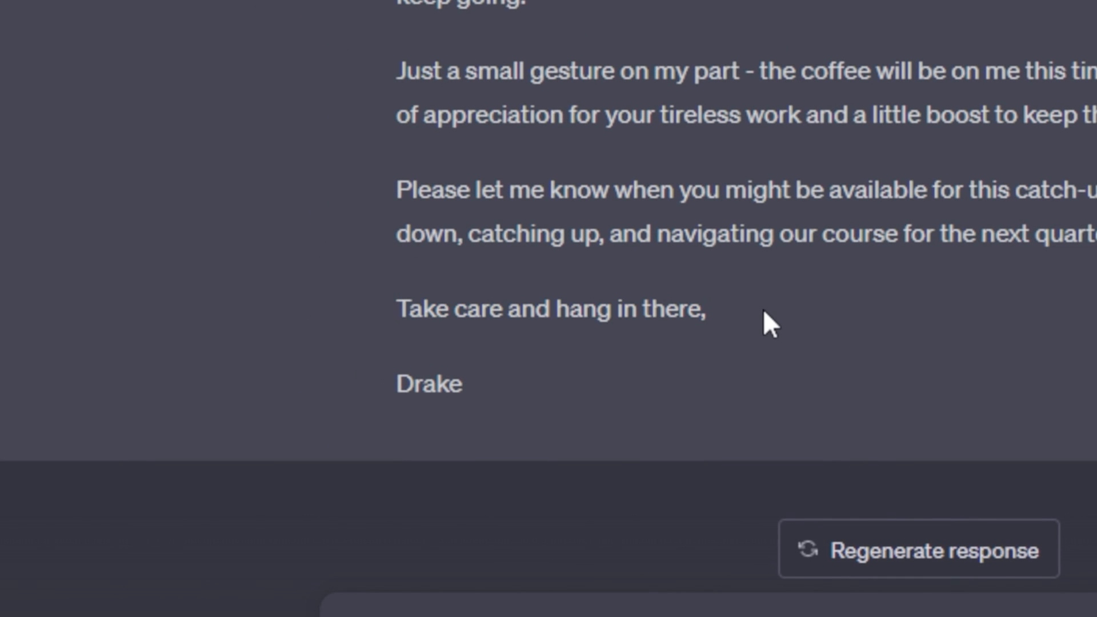